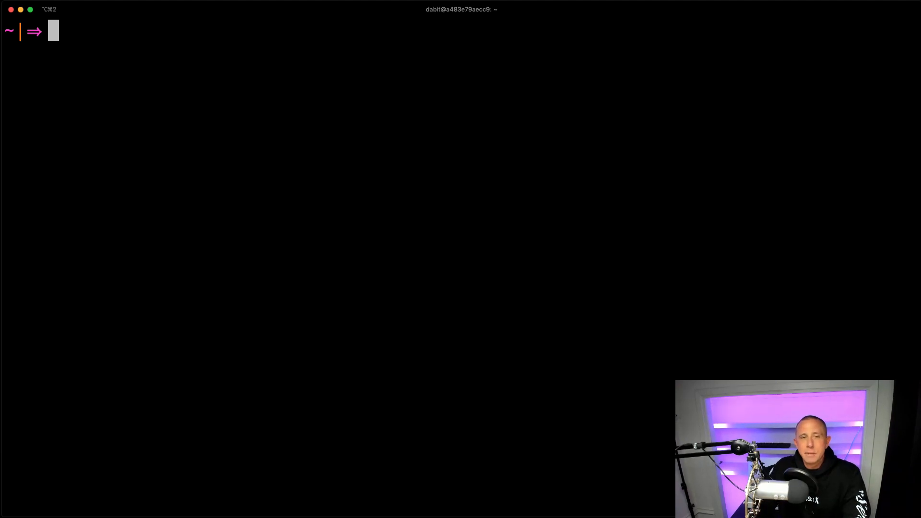
Run `npx create-next-app my-app-fargate` to scaffold the new Next.js app
text(npx create-nex)
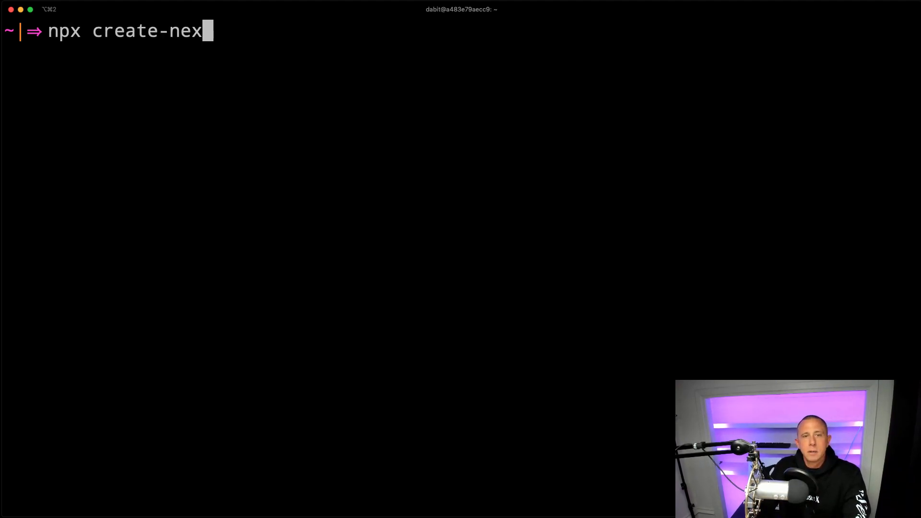
text(t-app)
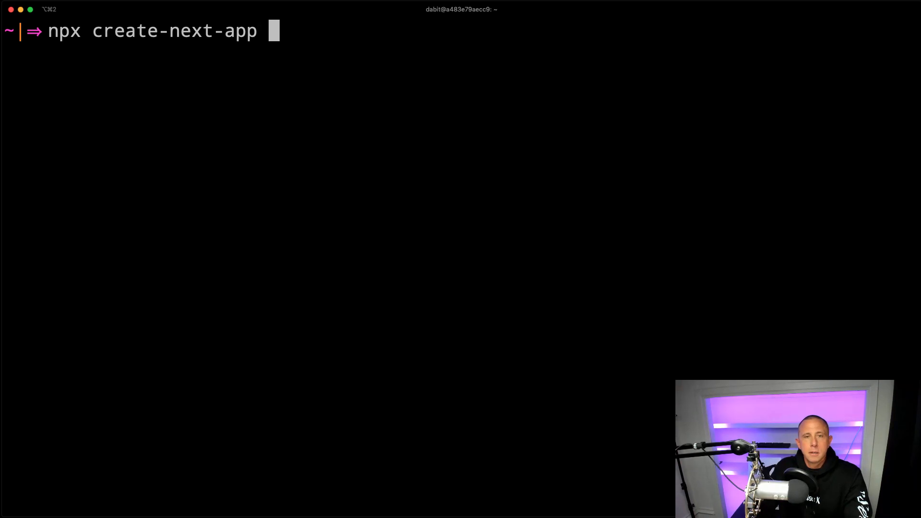
text(my-a)
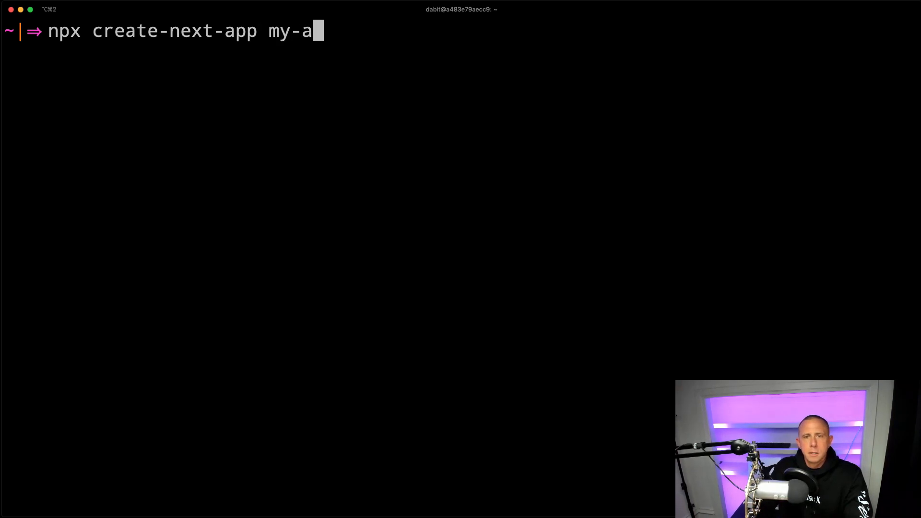
text(pp-fargate)
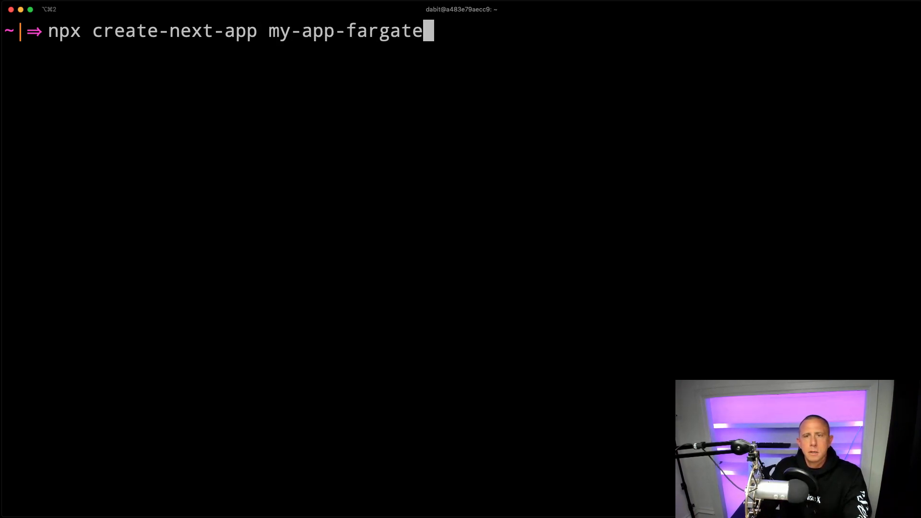
key(Return)
text(cd)
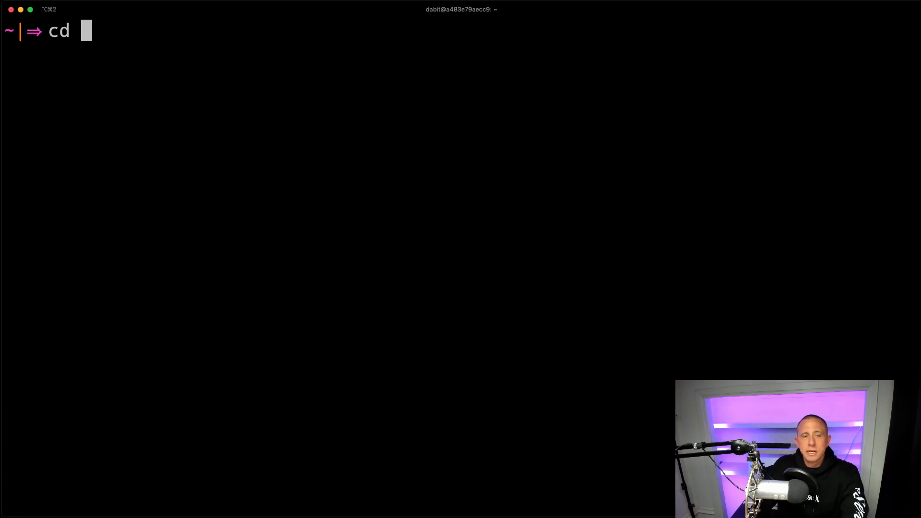
Run `amplify init` in my-app-fargate, accepting project name myappfargate and .next as the distribution directory
key(Return)
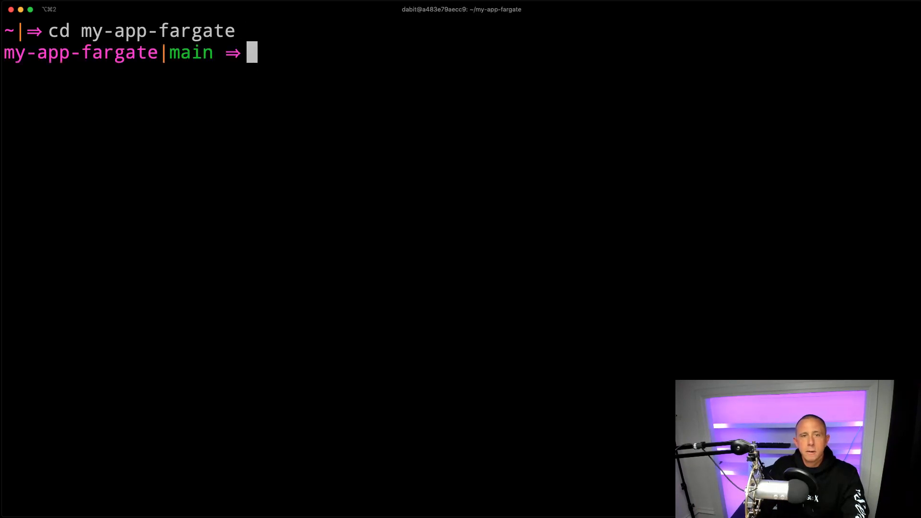
text(amplify ini)
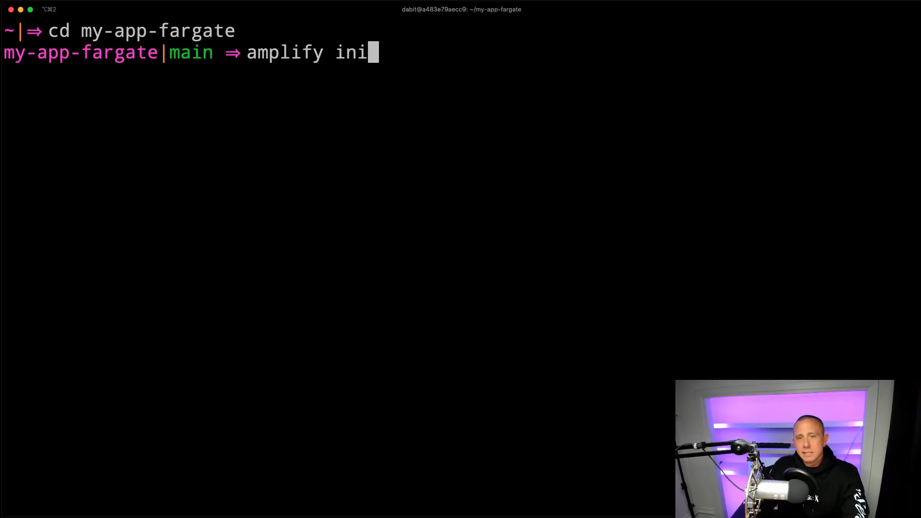
key(Return)
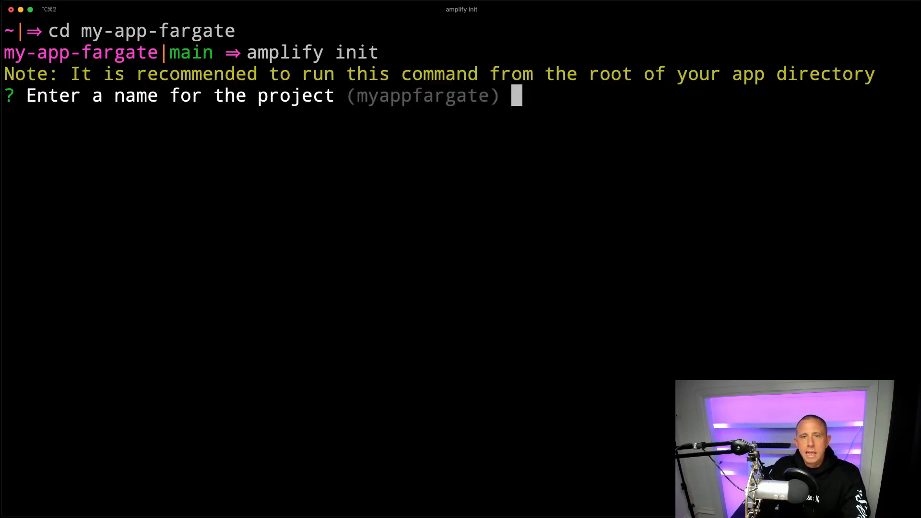
key(Return)
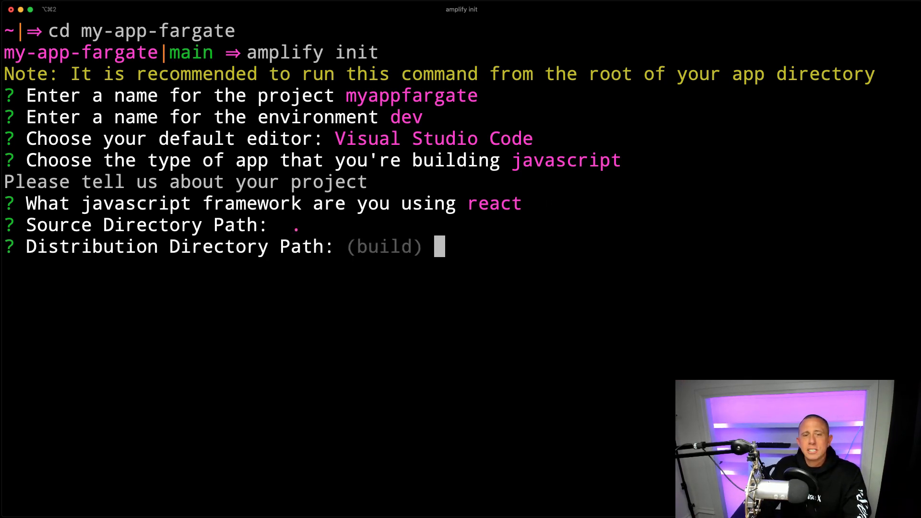
text(.next)
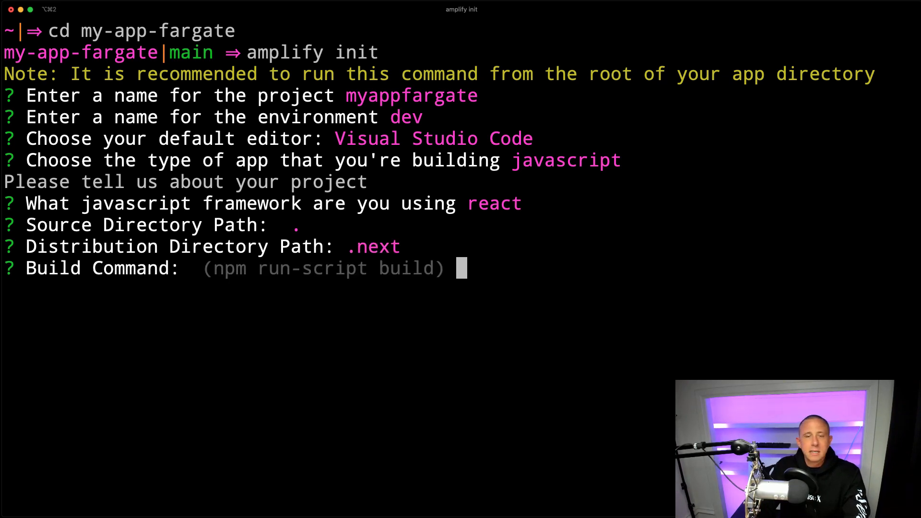
key(Return)
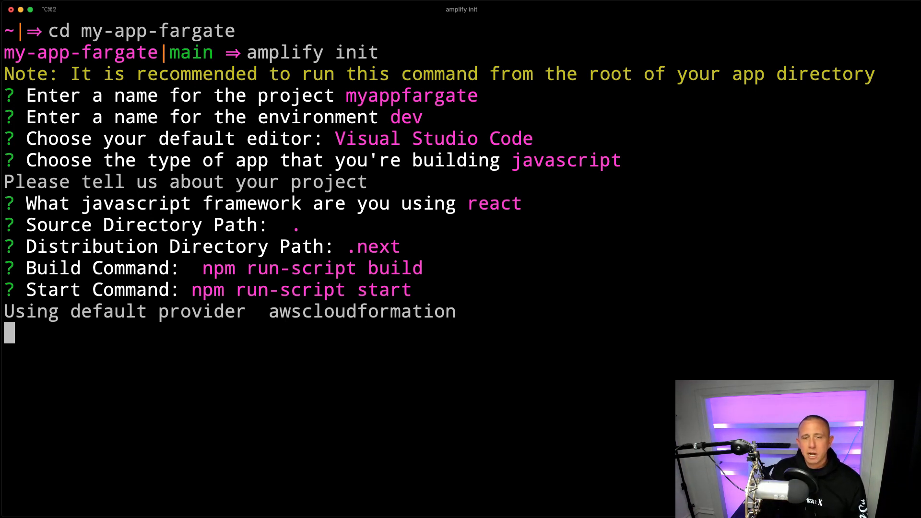
key(Return)
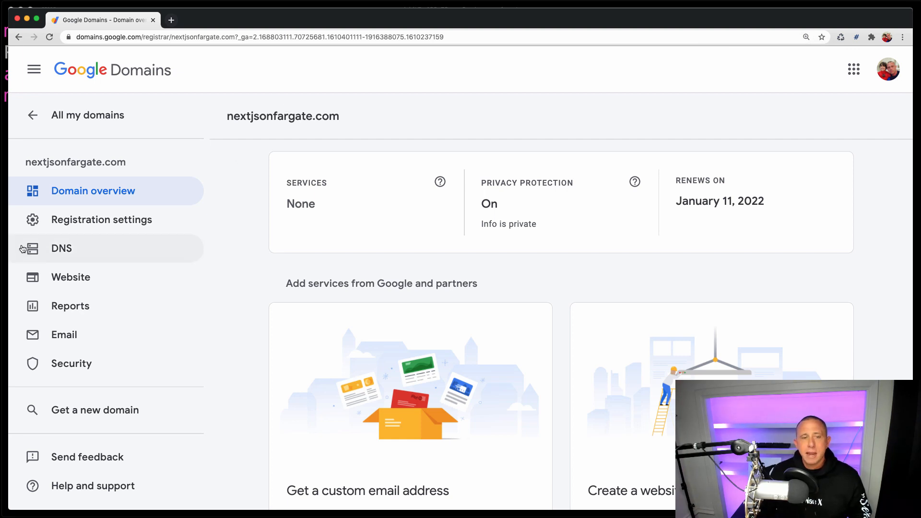
Show the DNS settings for nextjsonfargate.com with its Google name servers, then move to the AWS console
click(62, 247)
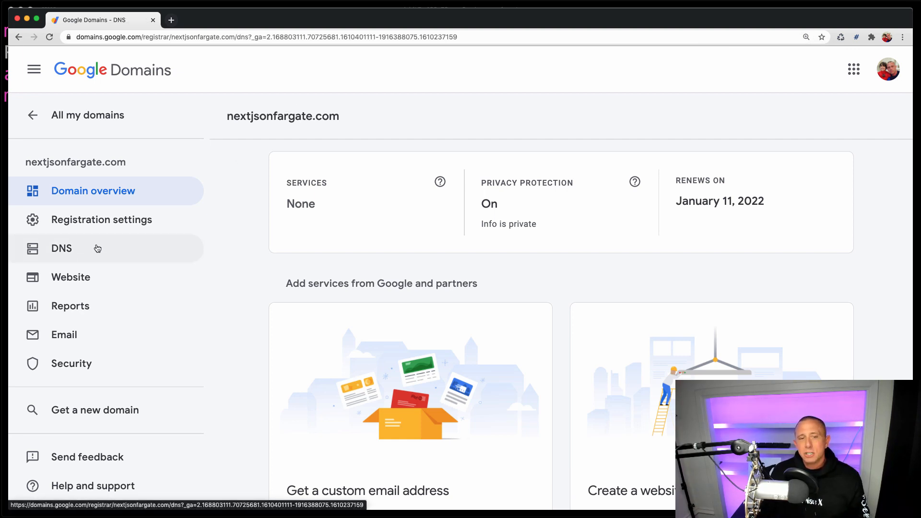
click(62, 247)
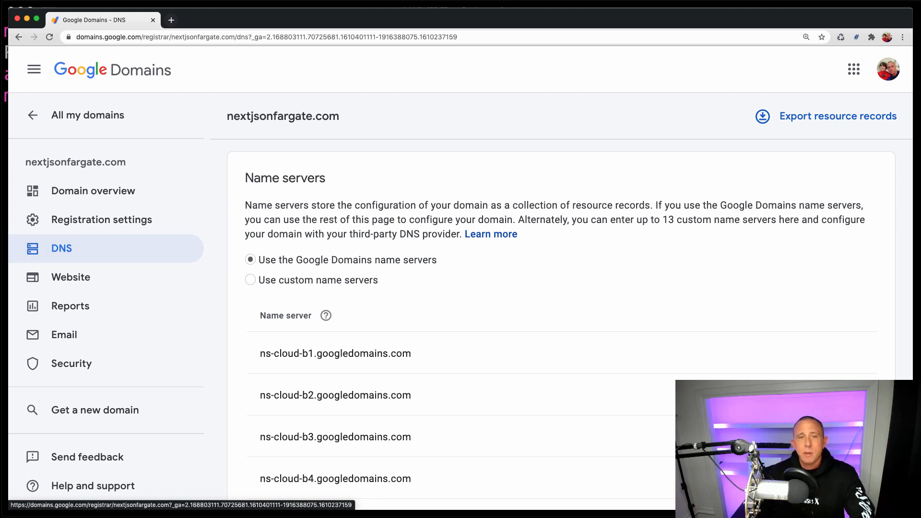
click(171, 19)
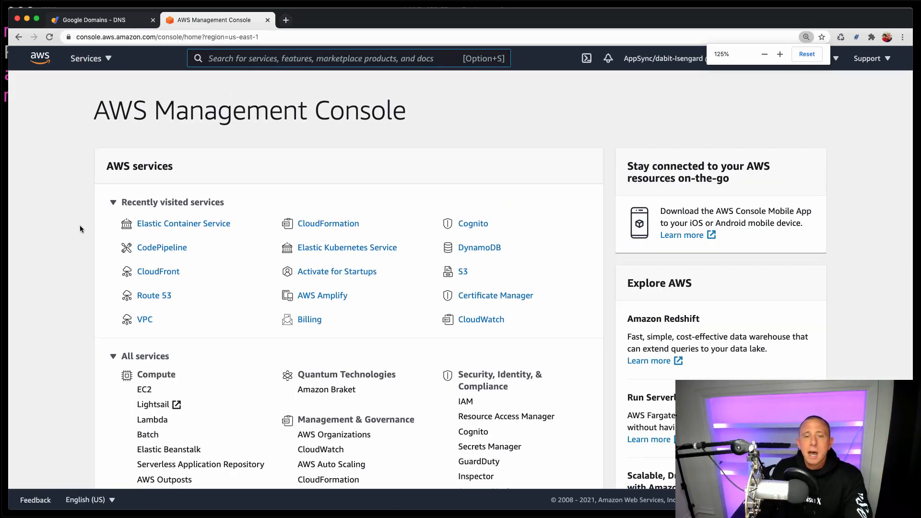
Search the AWS console for Route 53 and list its hosted zones
click(97, 19)
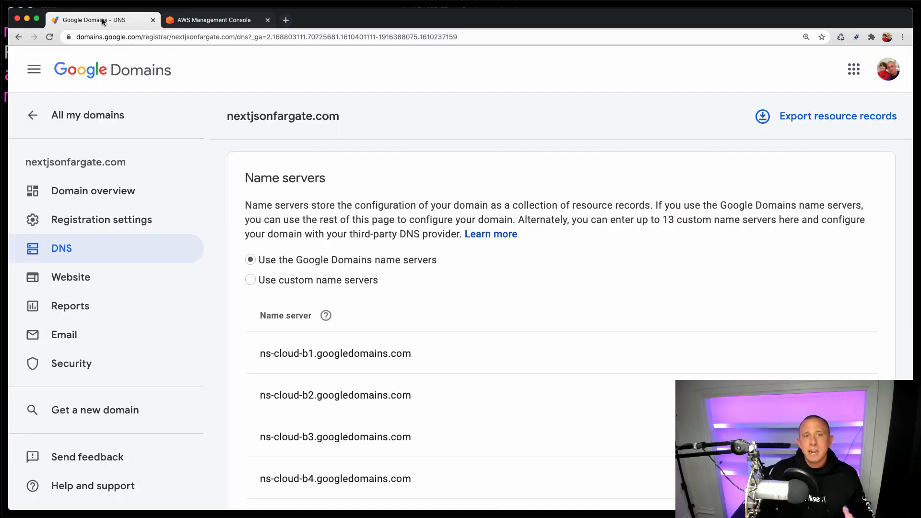
click(215, 20)
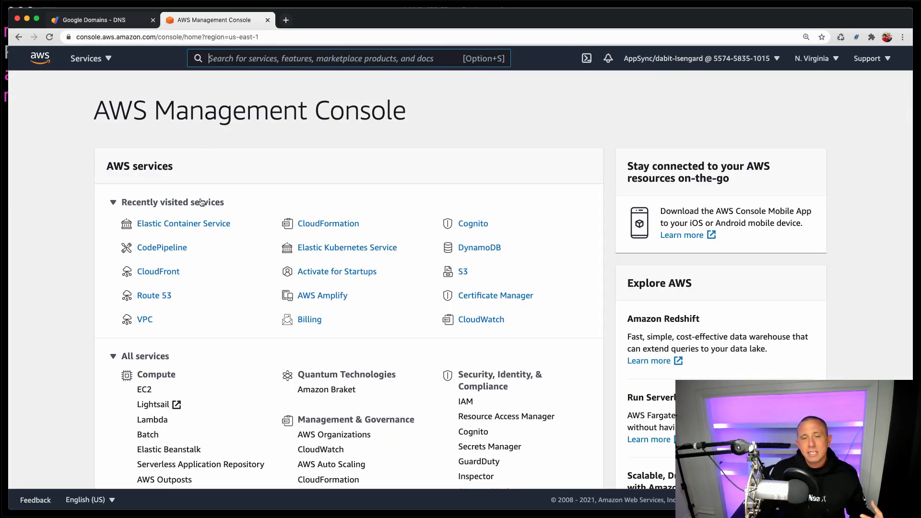
mouse_move(346, 193)
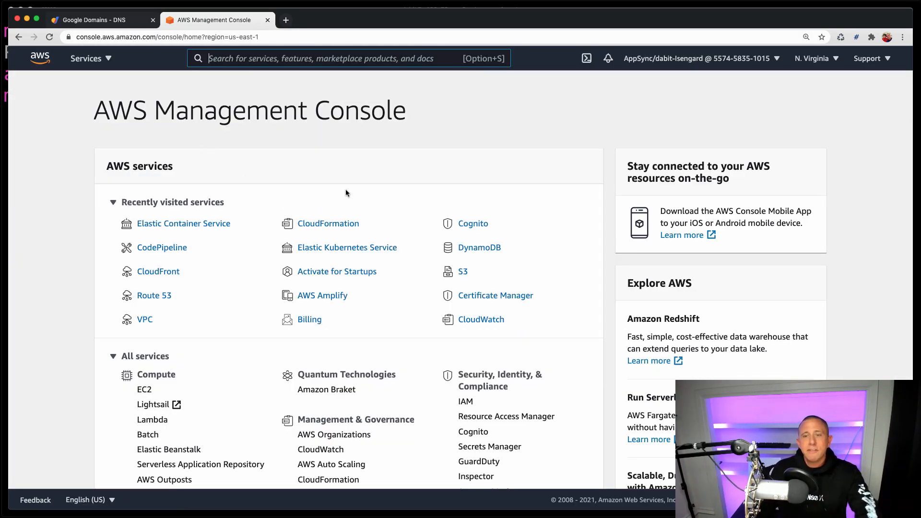
text(r)
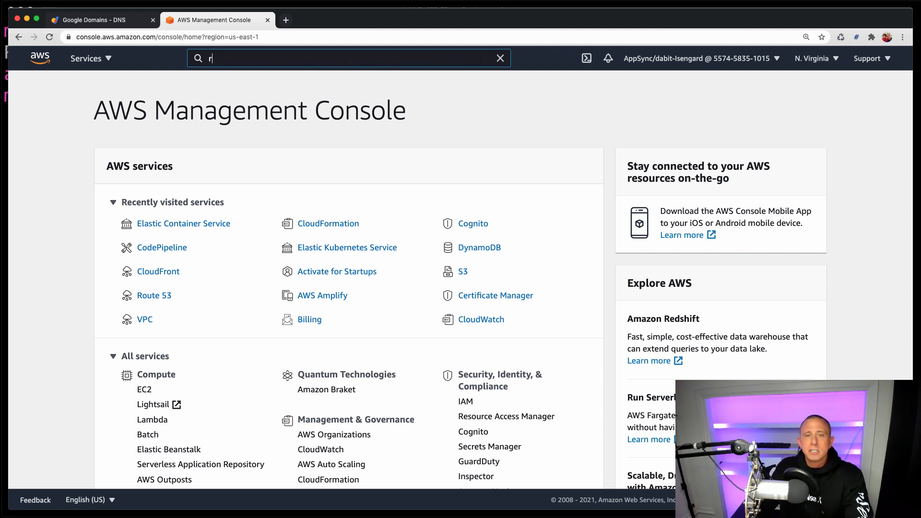
text(oute 53)
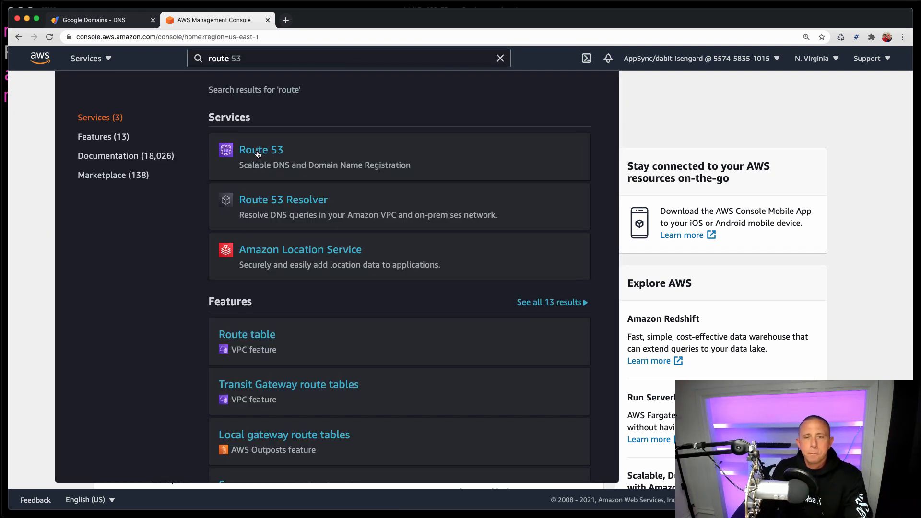
click(260, 150)
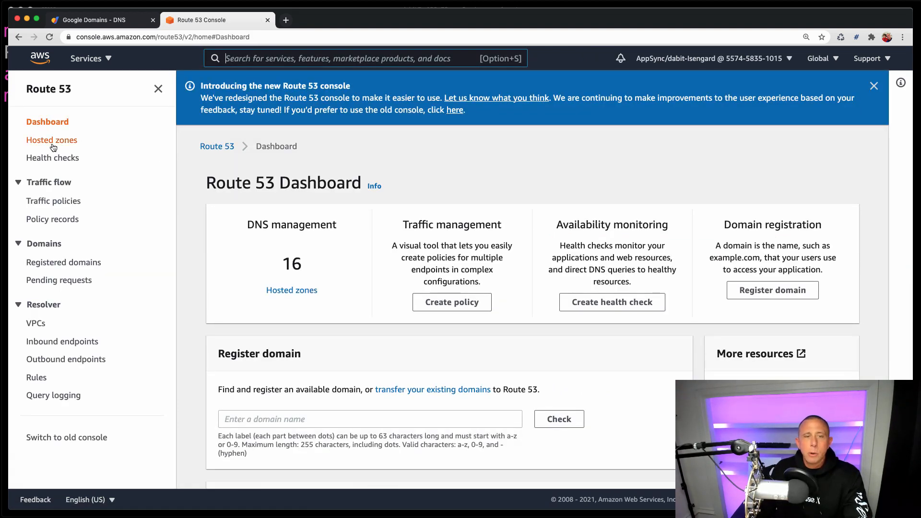
click(51, 140)
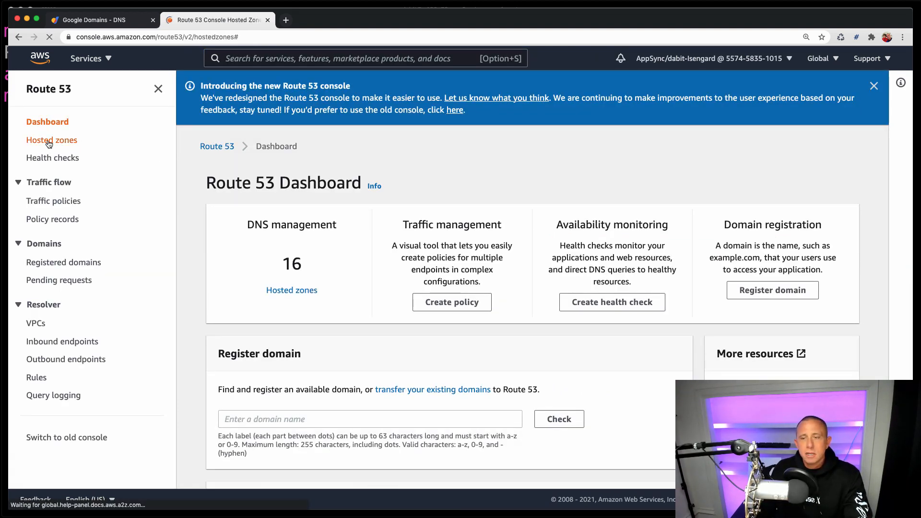
click(51, 140)
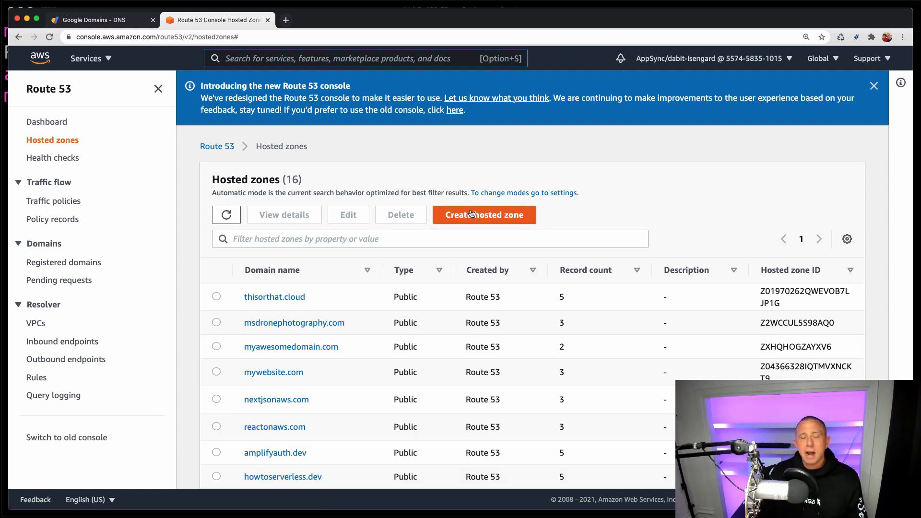
Create a public hosted zone for nextjsonfargate.com and view its NS and SOA records
click(483, 214)
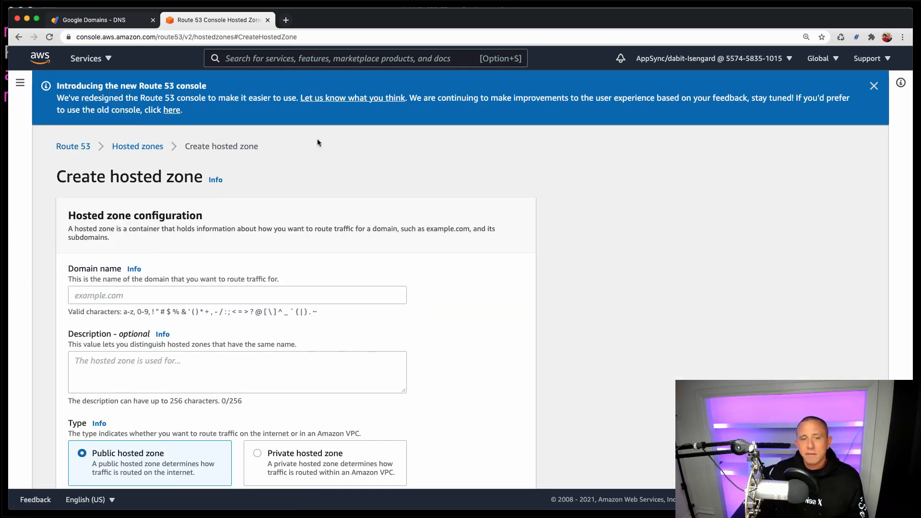
click(100, 19)
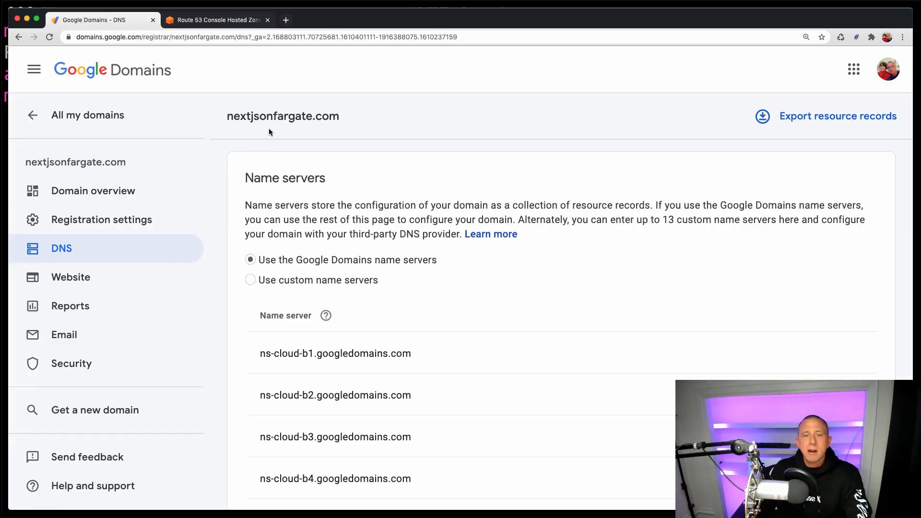
click(216, 19)
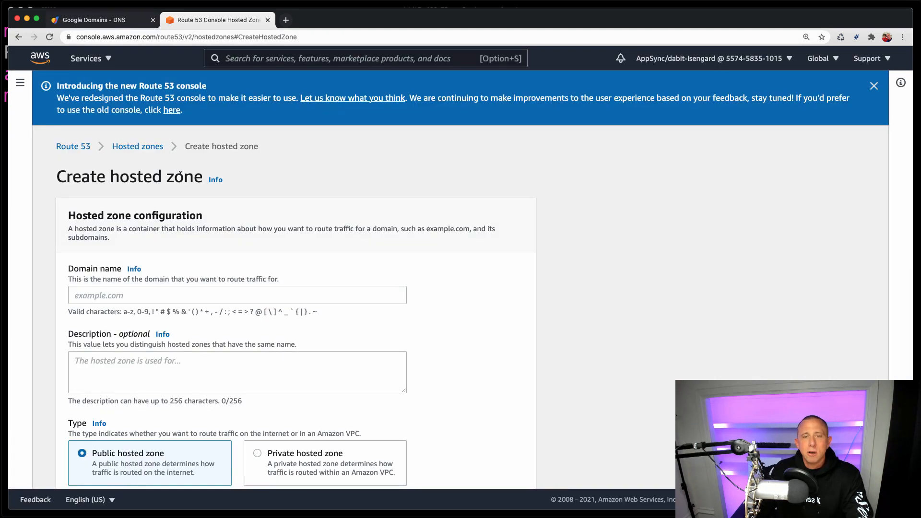
text(nextjsonfargate.com)
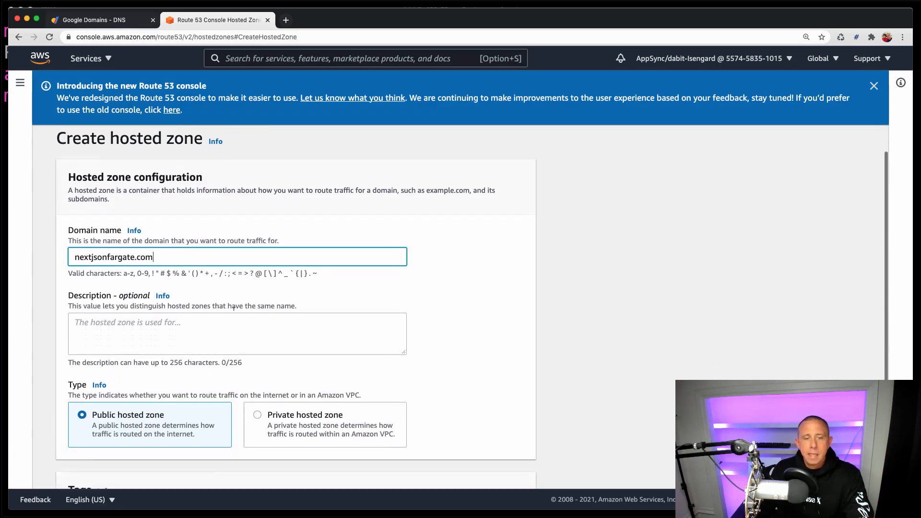
scroll(down, 3)
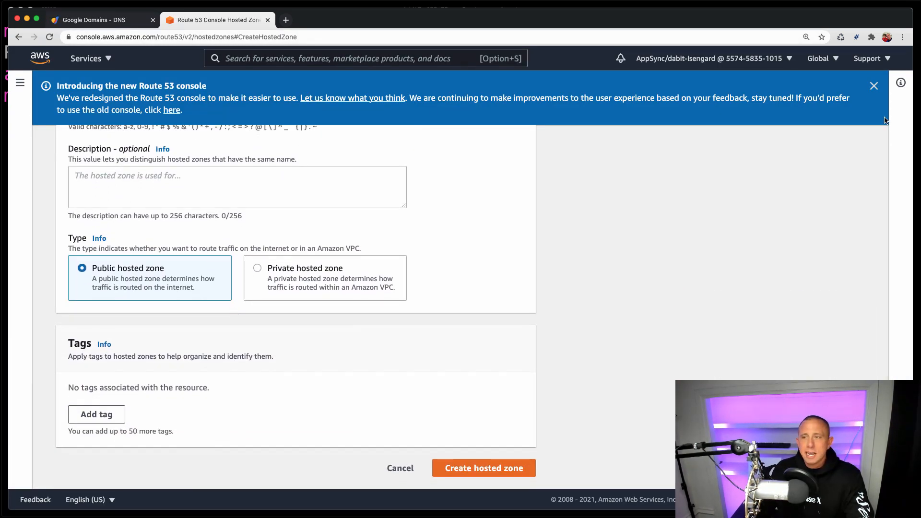
click(483, 467)
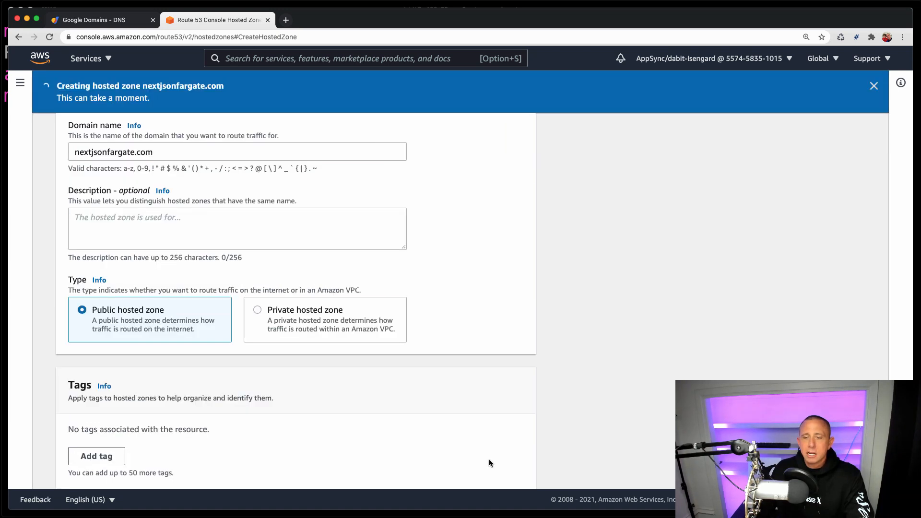
click(491, 463)
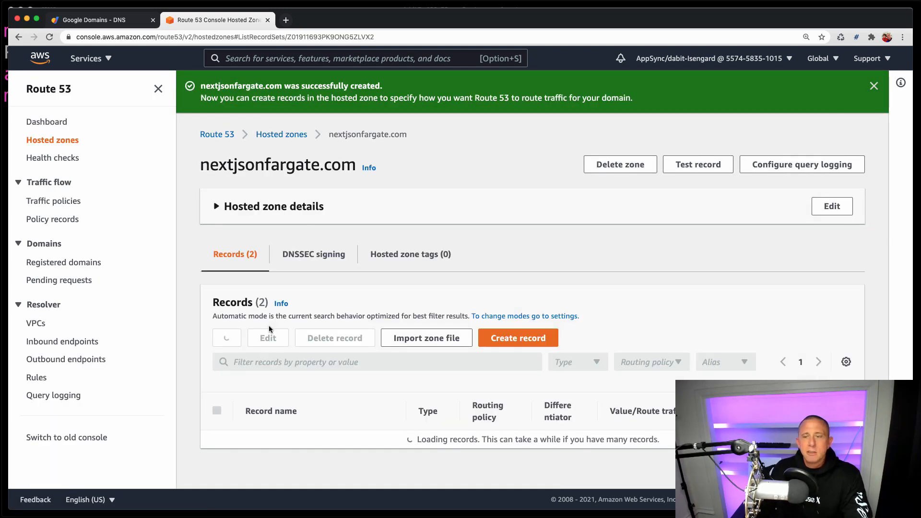
scroll(down, 3)
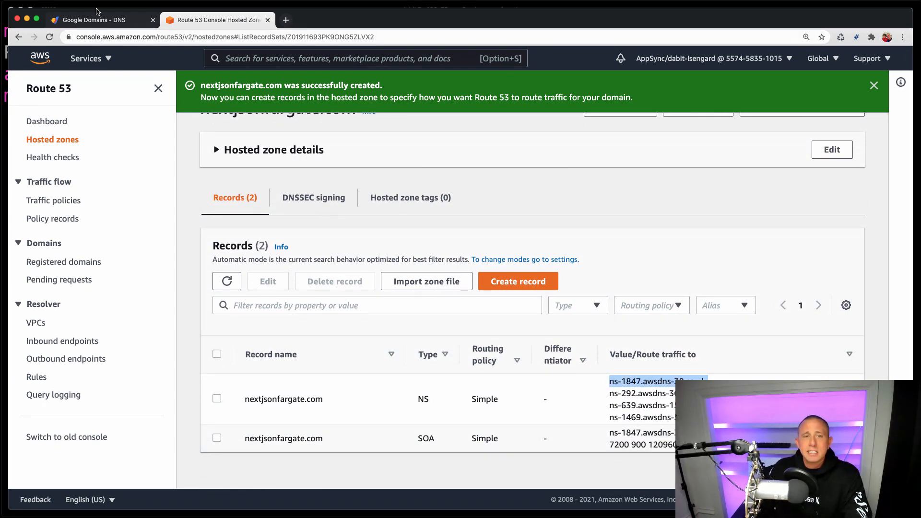
Switch nextjsonfargate.com to custom name servers and enter the four Route 53 awsdns servers (ns-1847.awsdns-38.co.uk, ns-639.awsdns-15.net, ...)
click(101, 19)
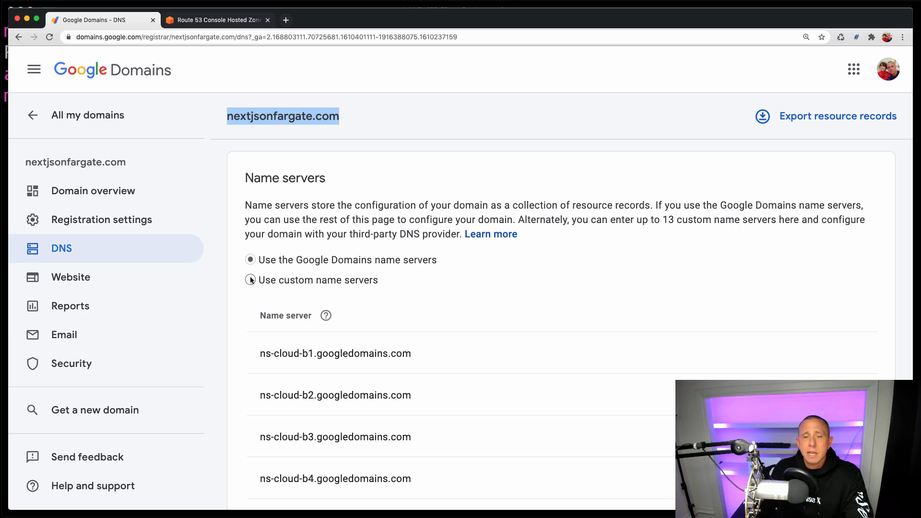
click(249, 279)
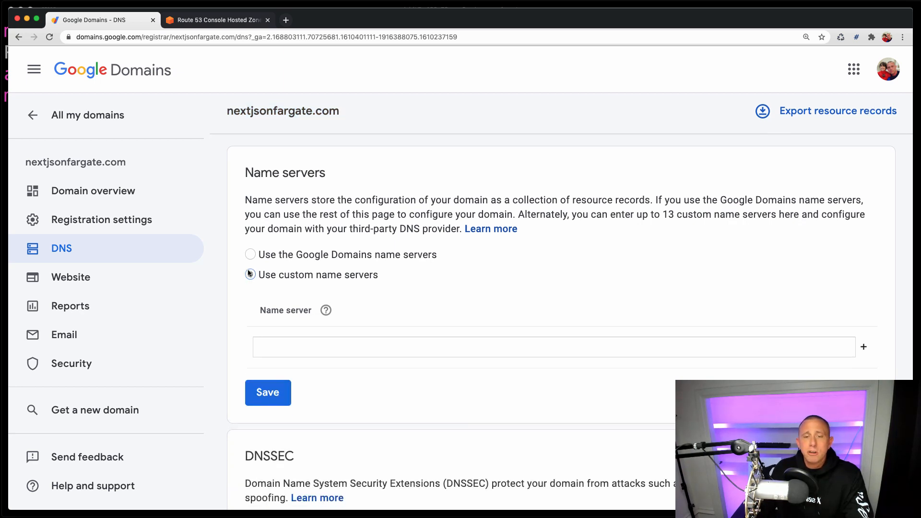
text(ns-1847.awsdns-38.co.uk)
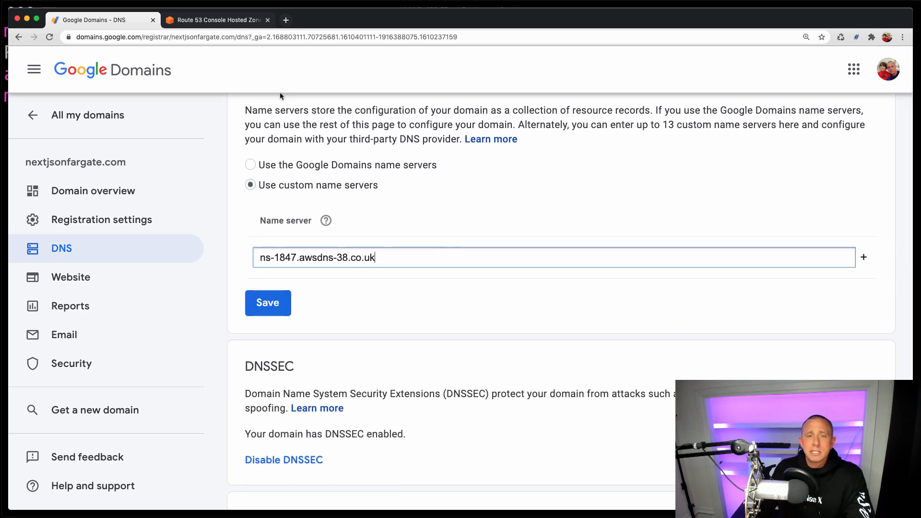
click(217, 20)
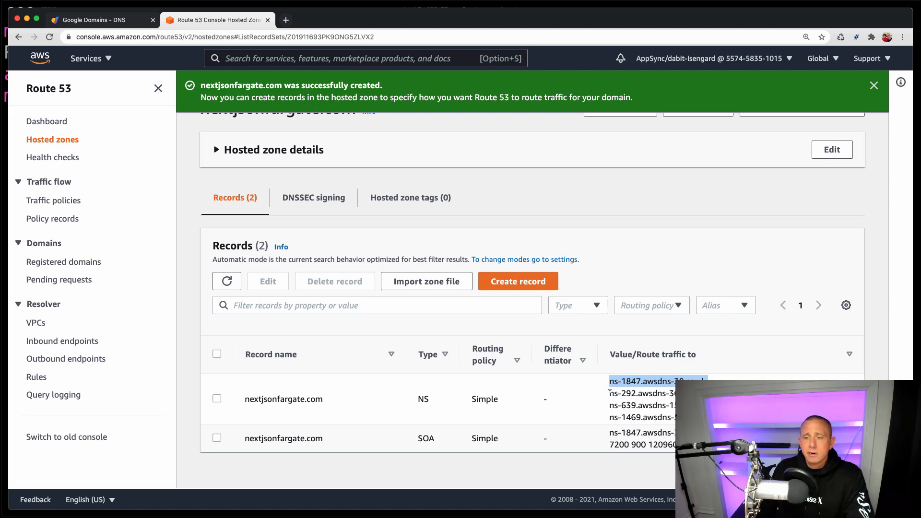
click(99, 19)
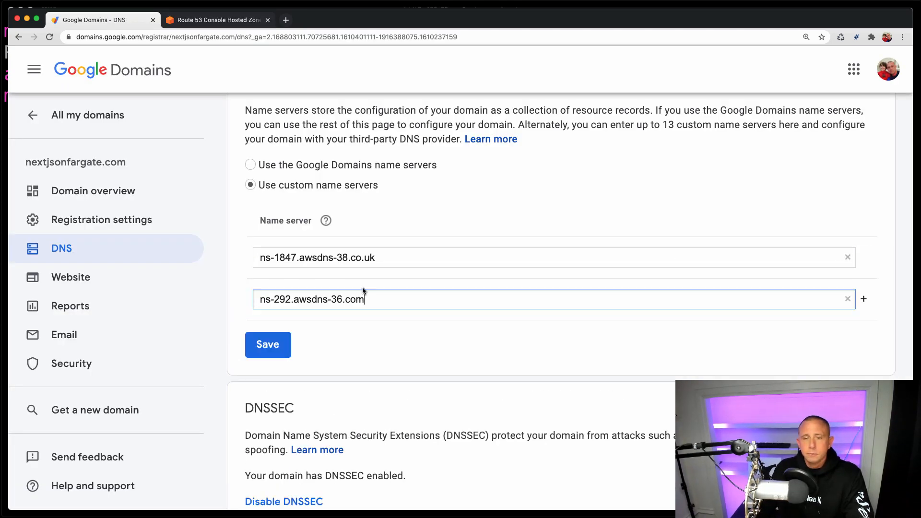
click(864, 299)
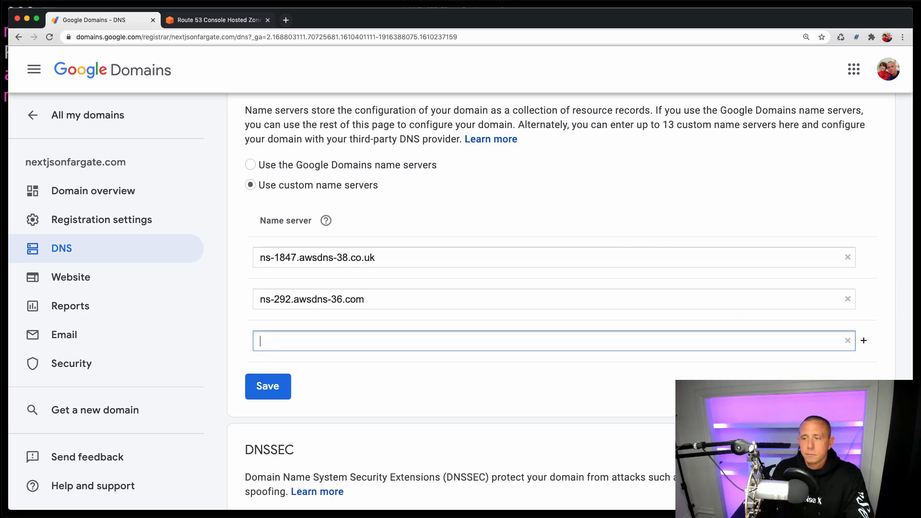
click(217, 20)
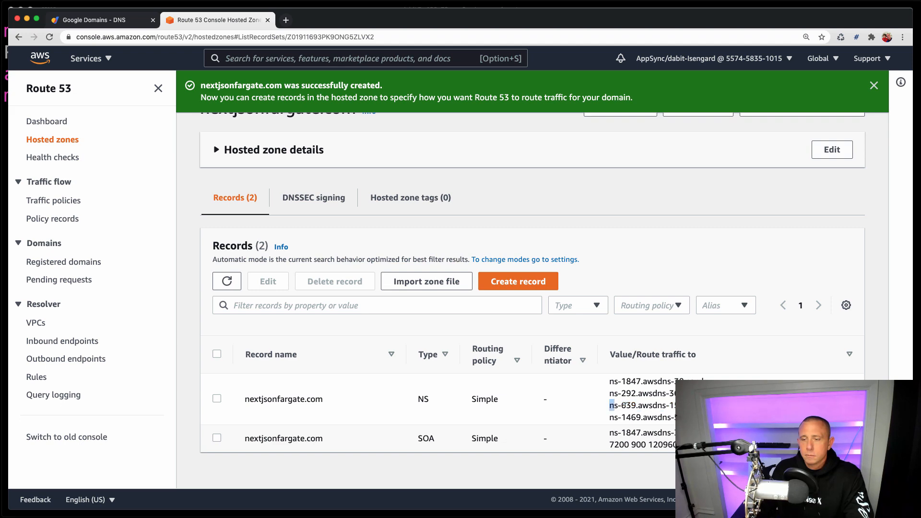
click(103, 20)
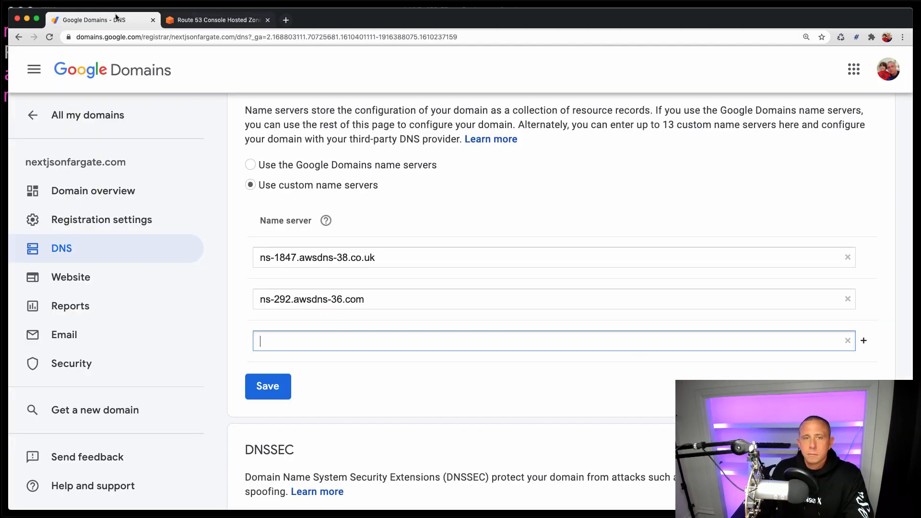
text(ns-639.awsdns-15.net)
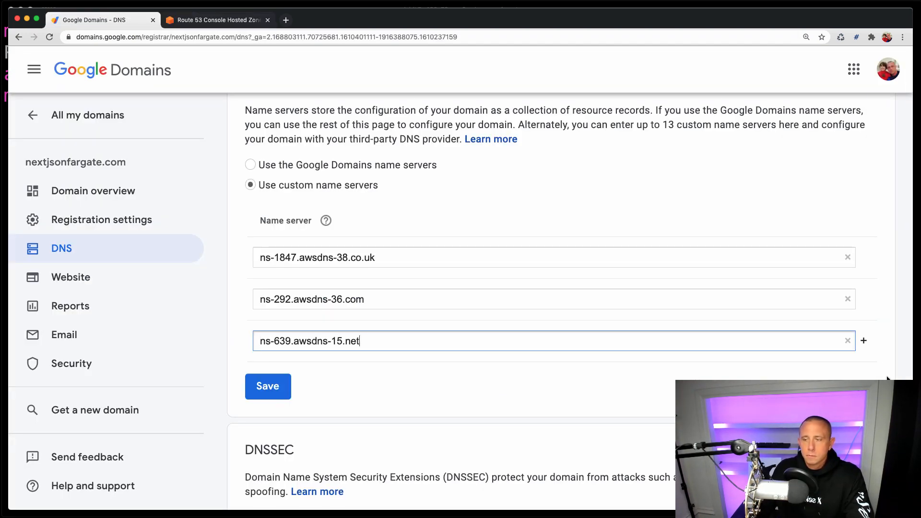
click(216, 19)
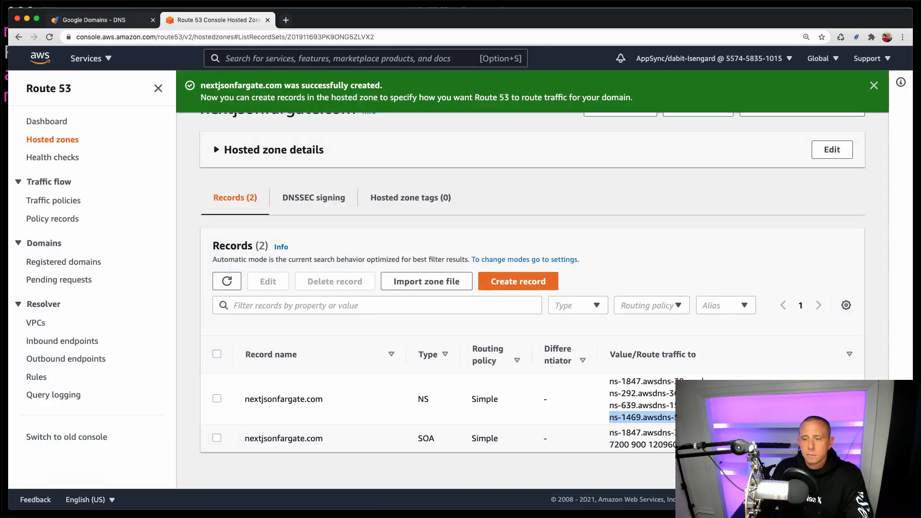
click(103, 19)
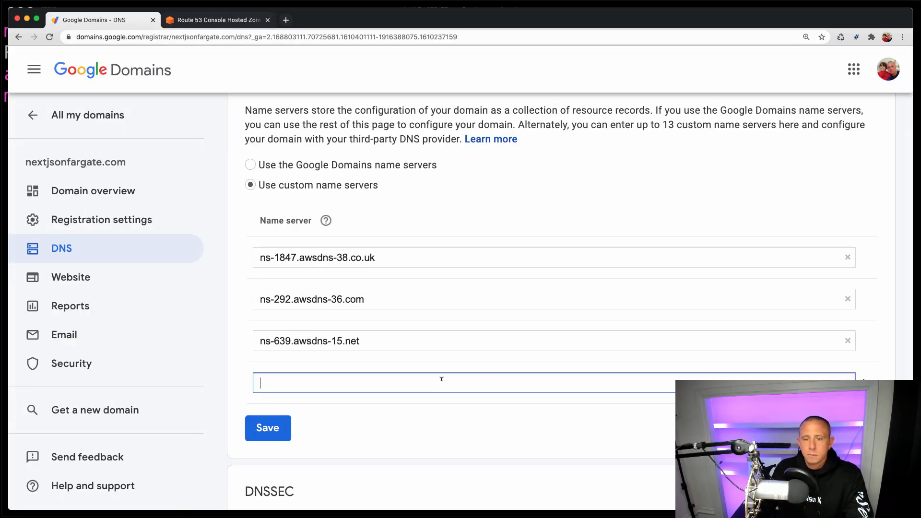
Save the custom name servers, changing them despite the DNSSEC warning
click(268, 428)
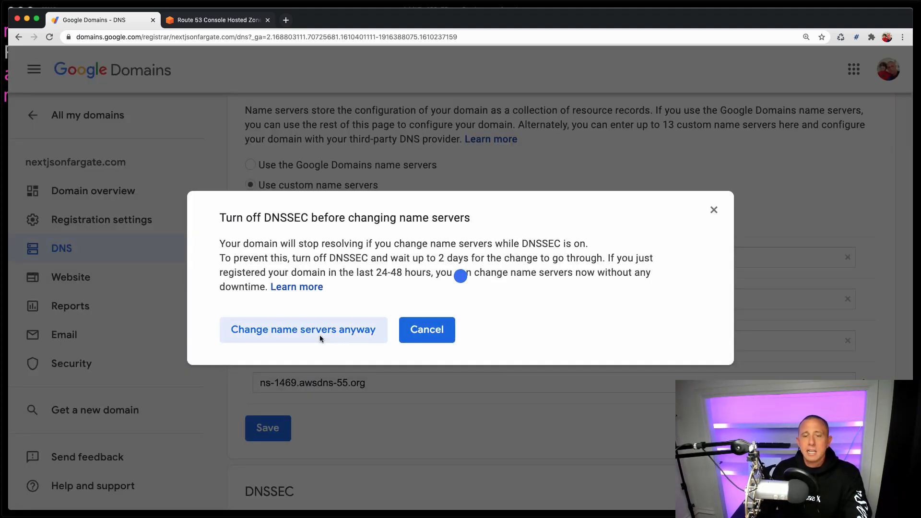
click(303, 329)
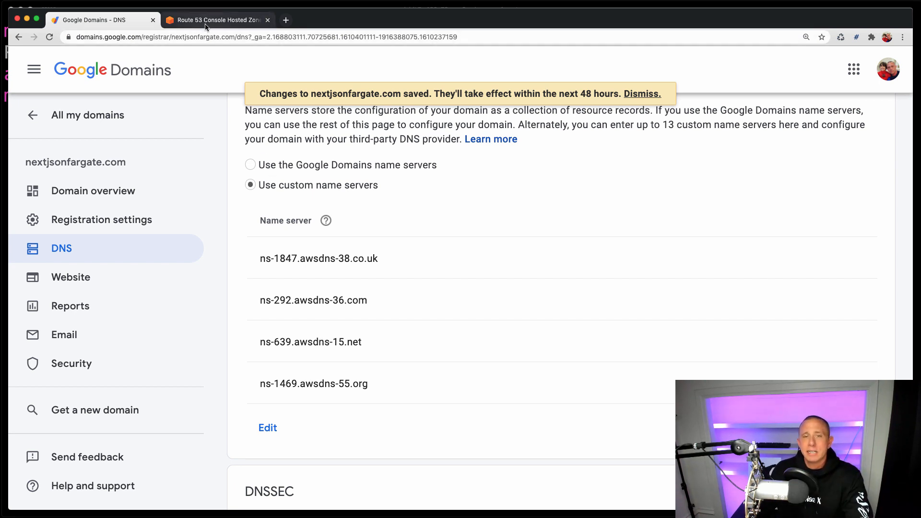
mouse_move(218, 19)
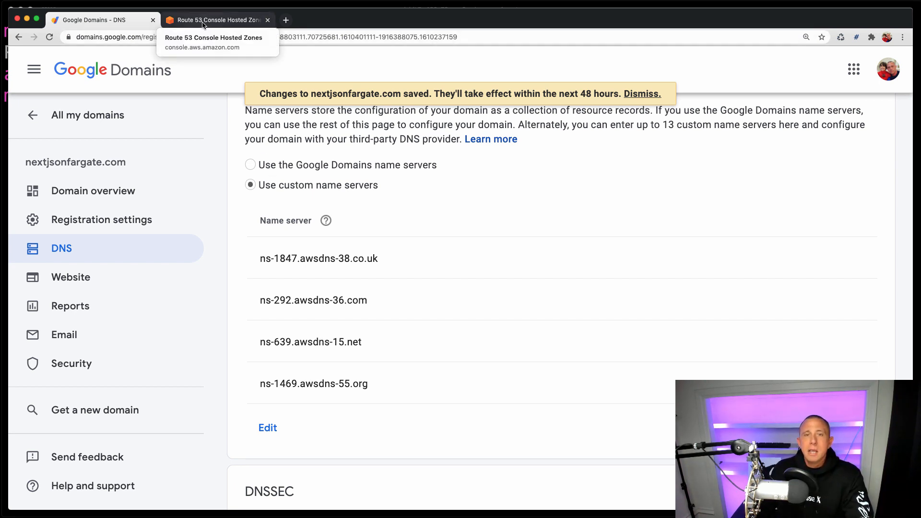
Switch back to the Route 53 hosted zone showing the nextjsonfargate.com NS and SOA records
click(215, 19)
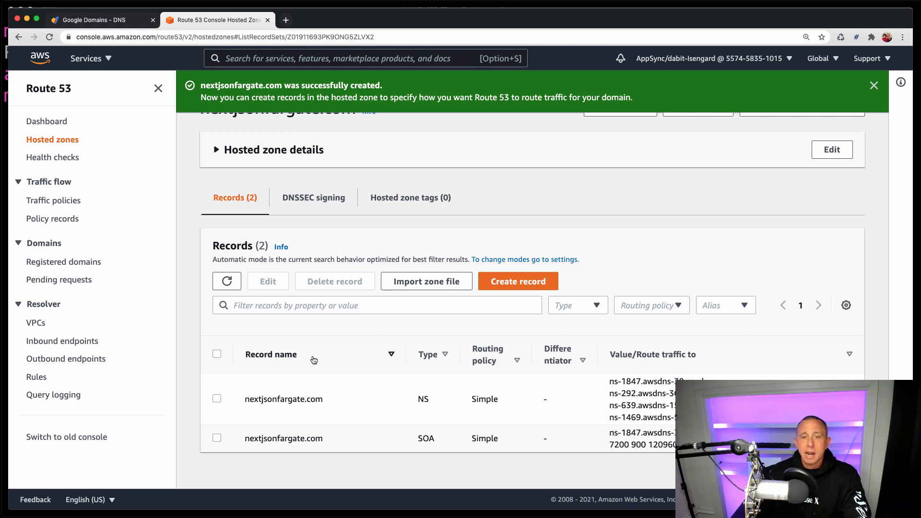
mouse_move(284, 340)
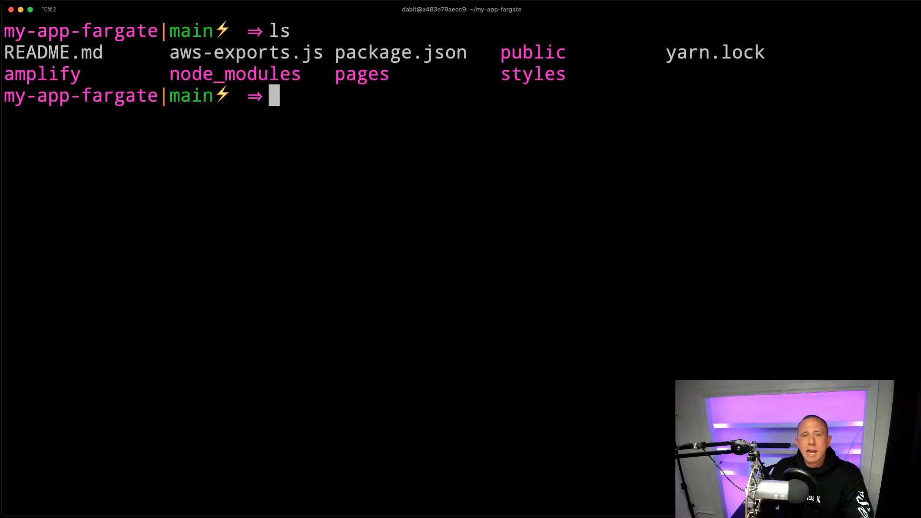
Run `amplify configure project` as javascript/react with container-based deployments enabled, keeping the existing AWS profile
text(amo)
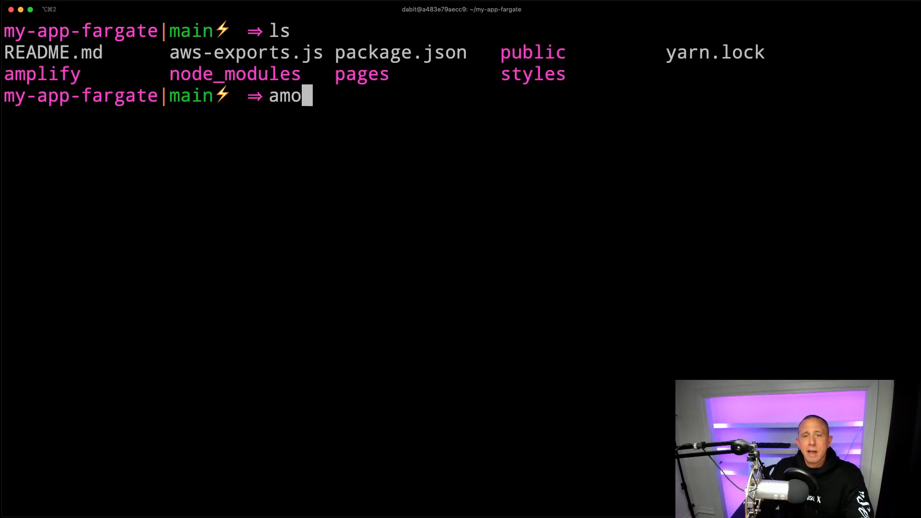
text(lify conf)
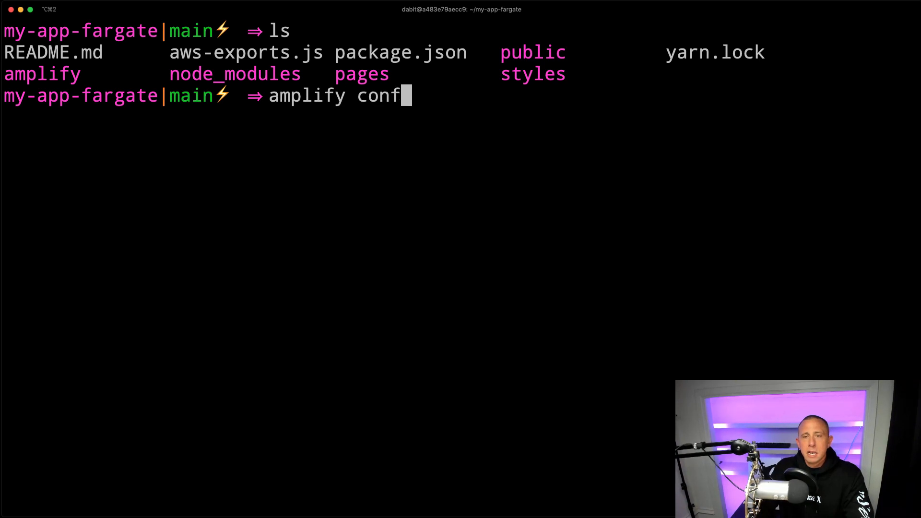
key(Return)
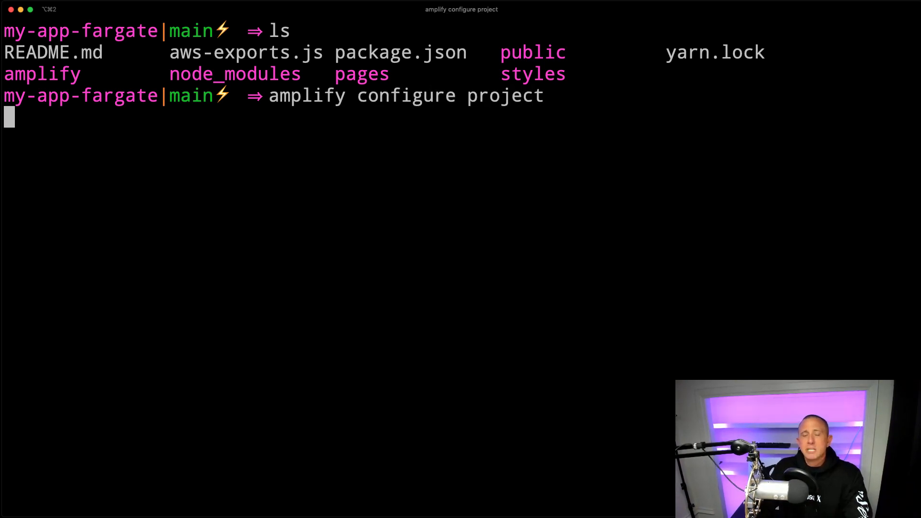
key(Return)
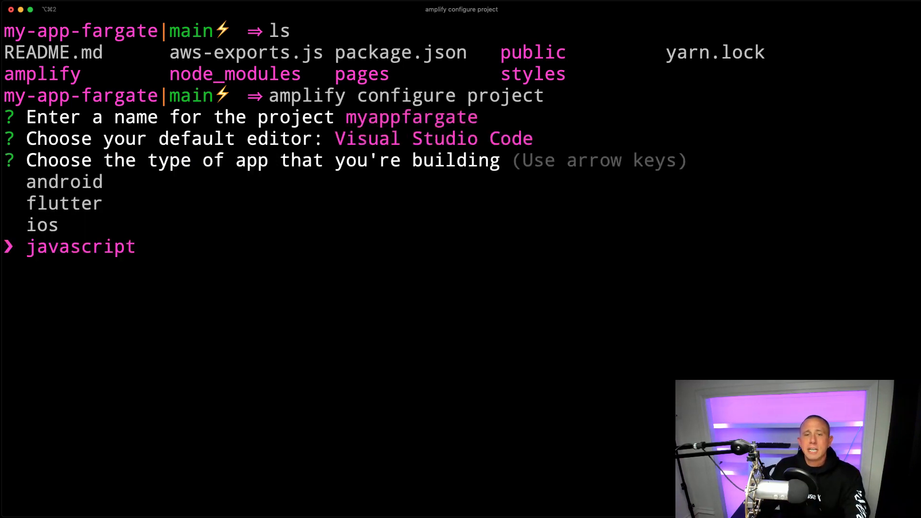
key(Return)
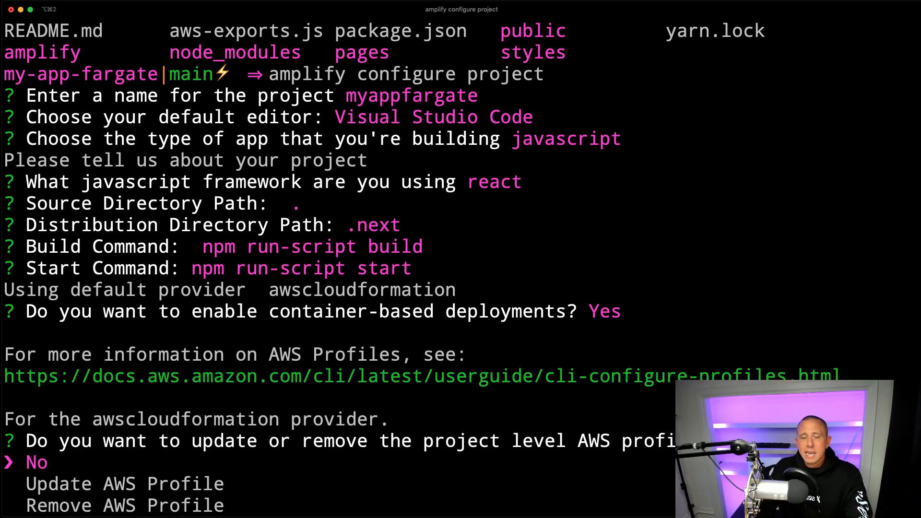
key(Return)
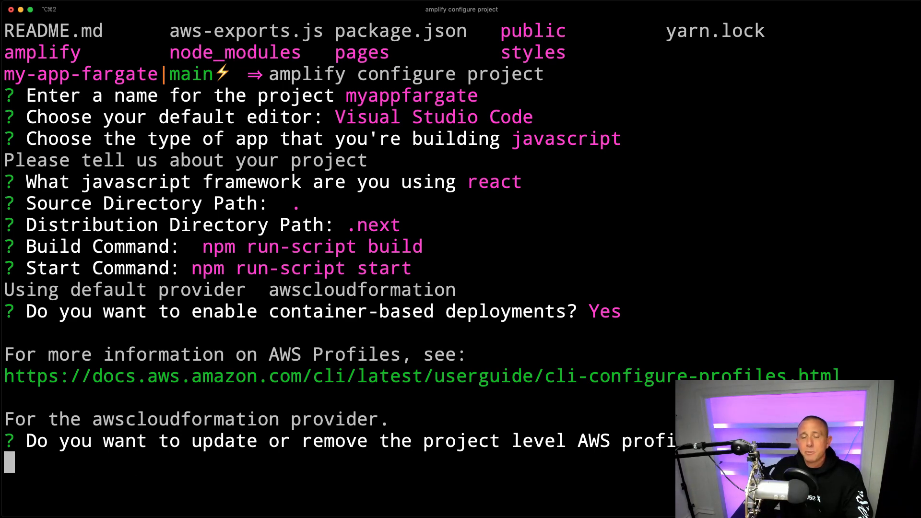
key(Return)
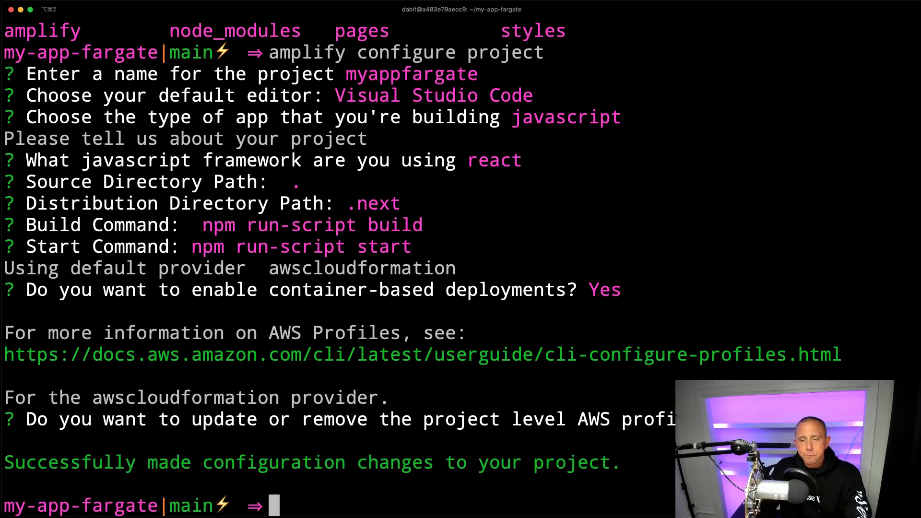
text(amplify add hosting)
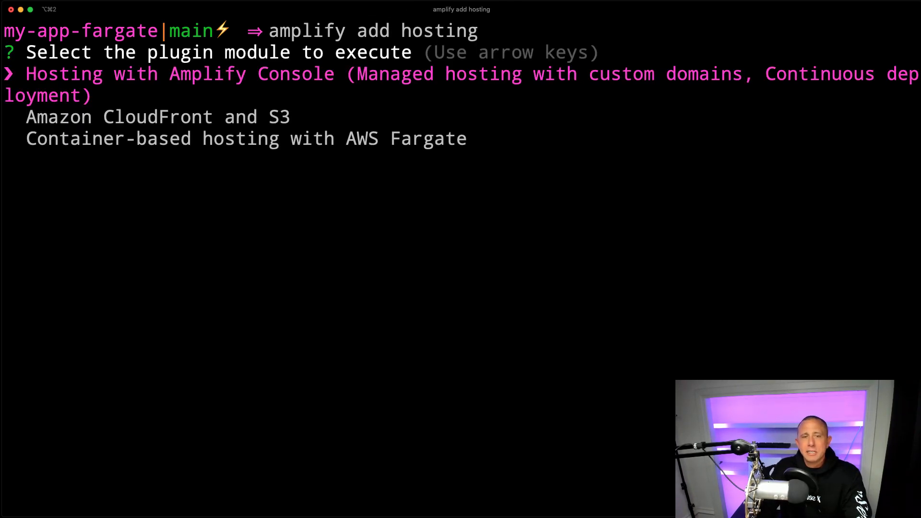
key(down)
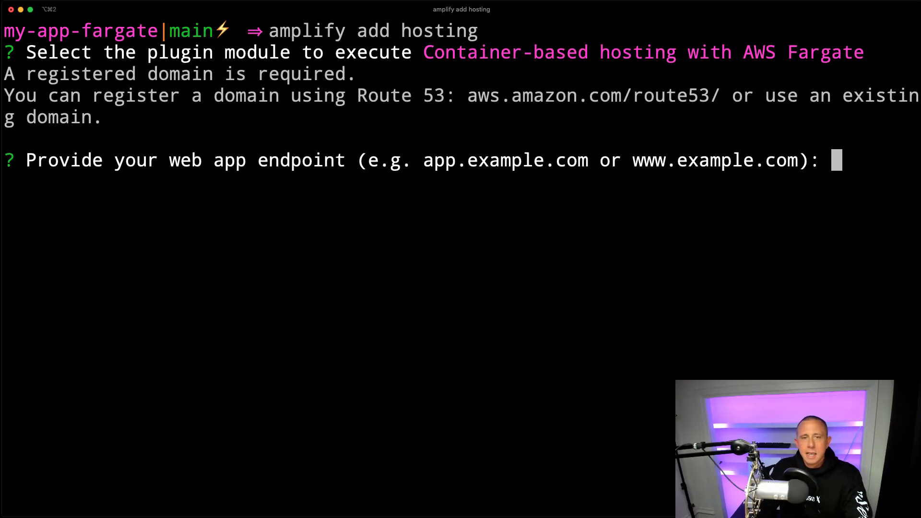
text(www)
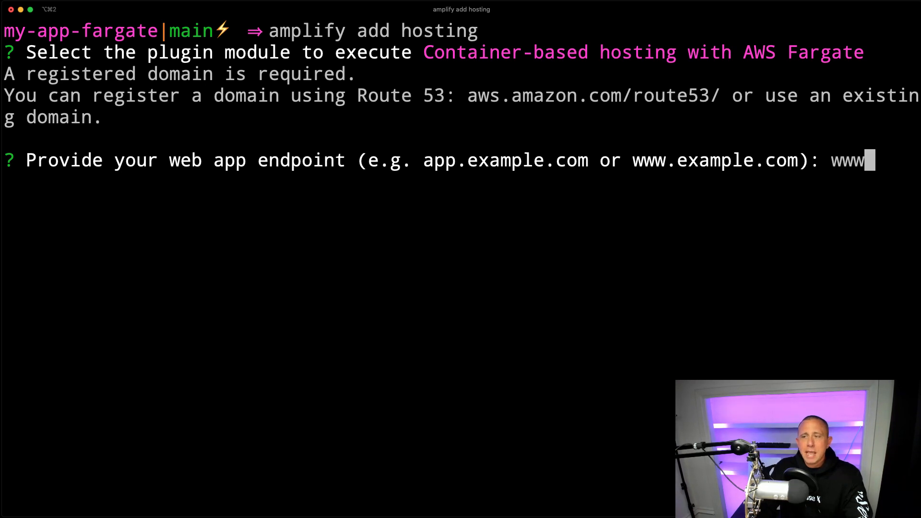
text(.nextjsonfargate.com)
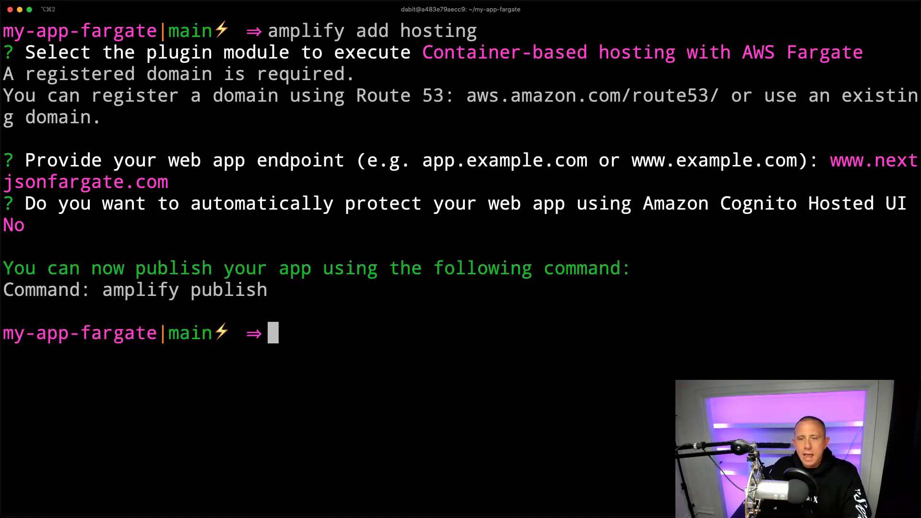
text(code .)
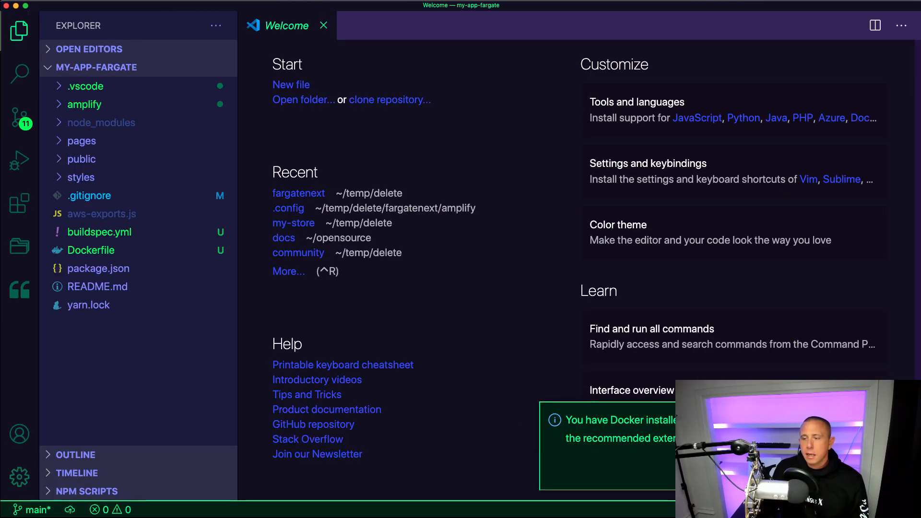
Open the project's Dockerfile from the Explorer sidebar
click(91, 249)
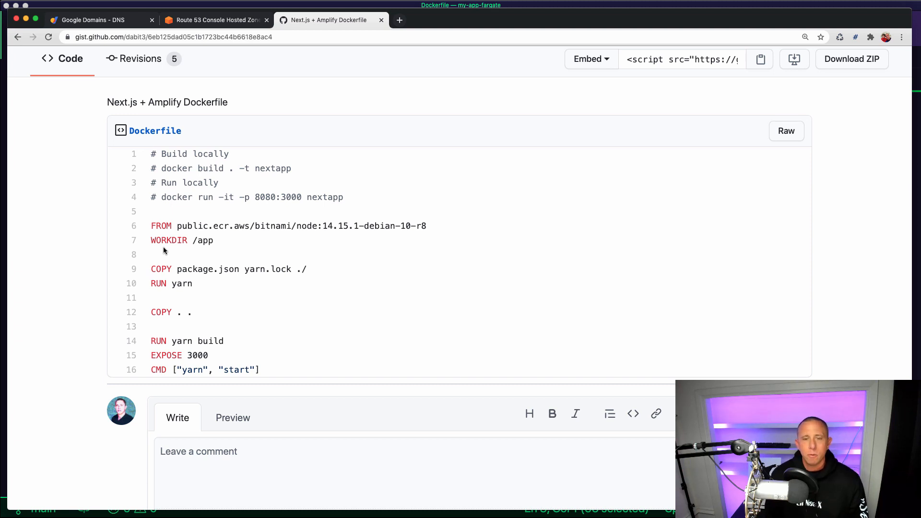
mouse_move(266, 368)
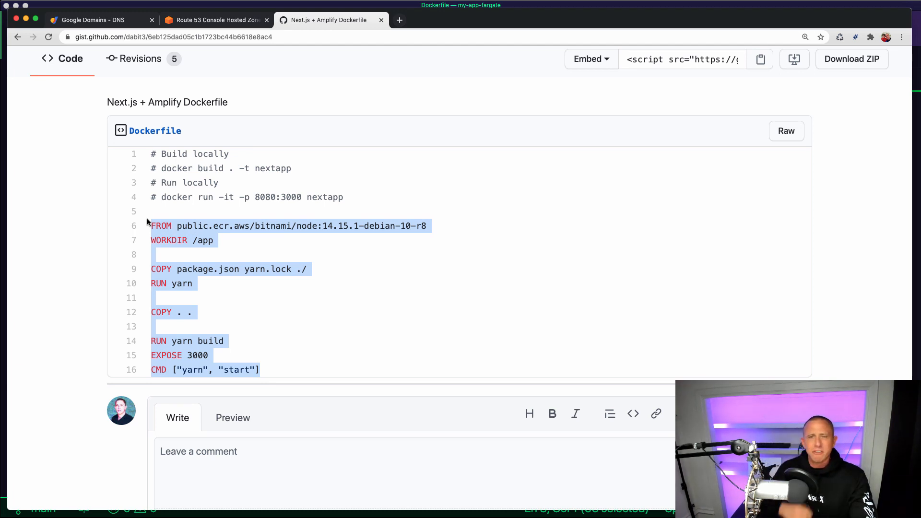
Select the gist's Dockerfile lines from FROM through CMD and copy them
click(269, 365)
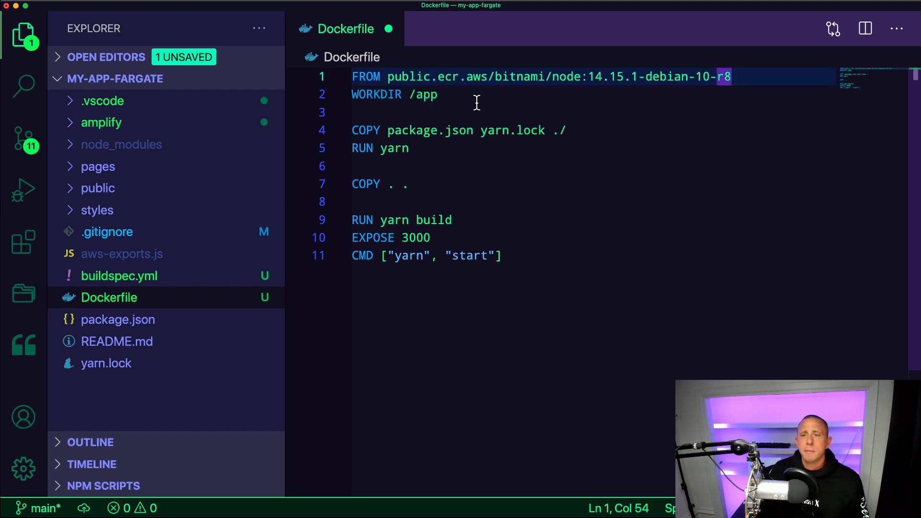
mouse_move(405, 94)
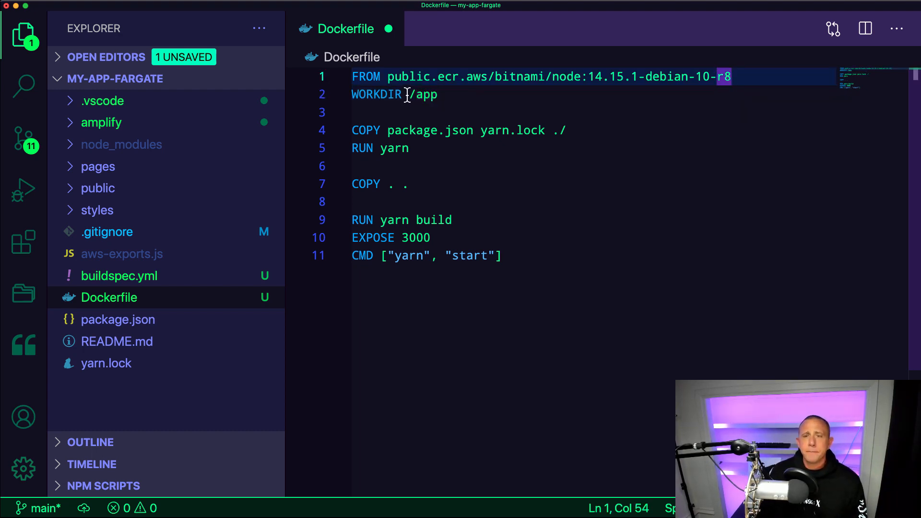
Review the RUN yarn and EXPOSE 3000 lines, save the Dockerfile and return to Terminal
double_click(395, 148)
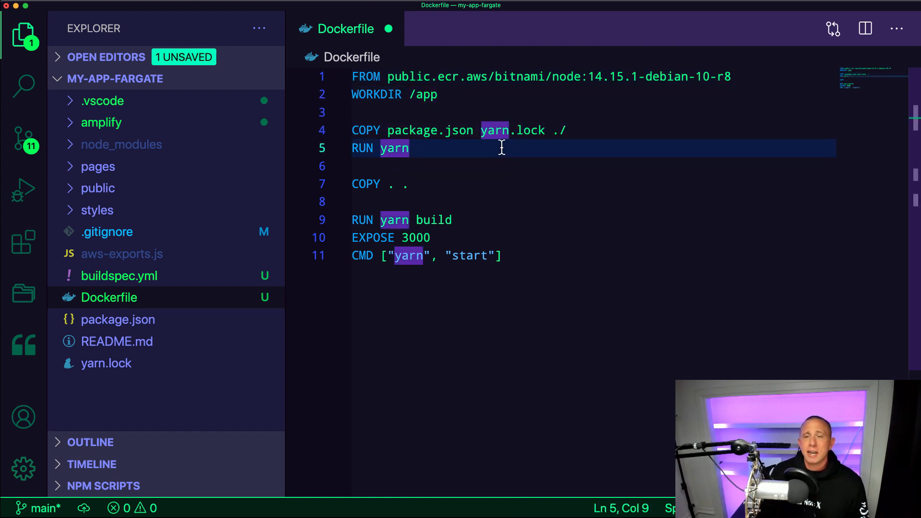
mouse_move(440, 160)
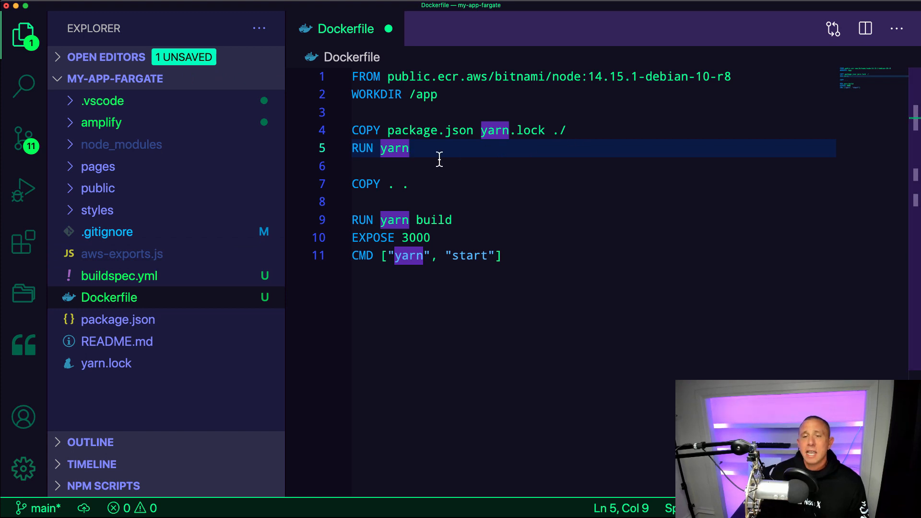
mouse_move(379, 148)
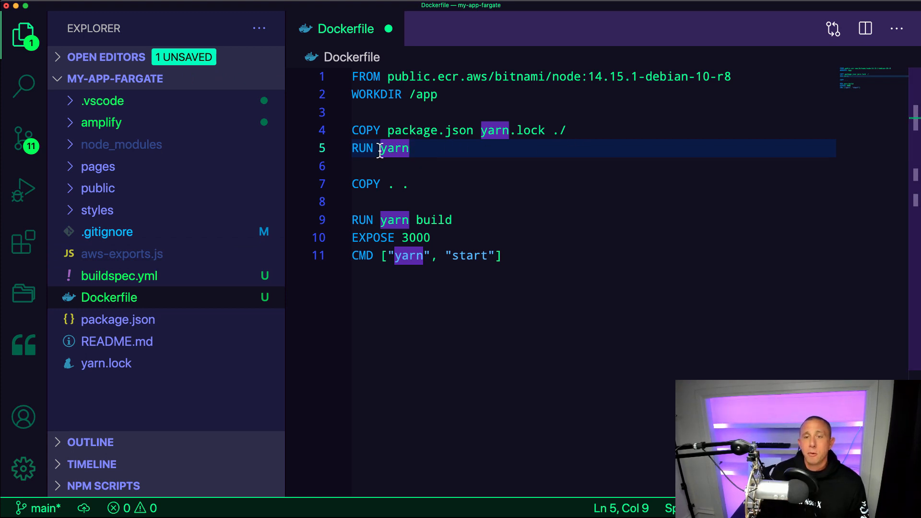
click(413, 184)
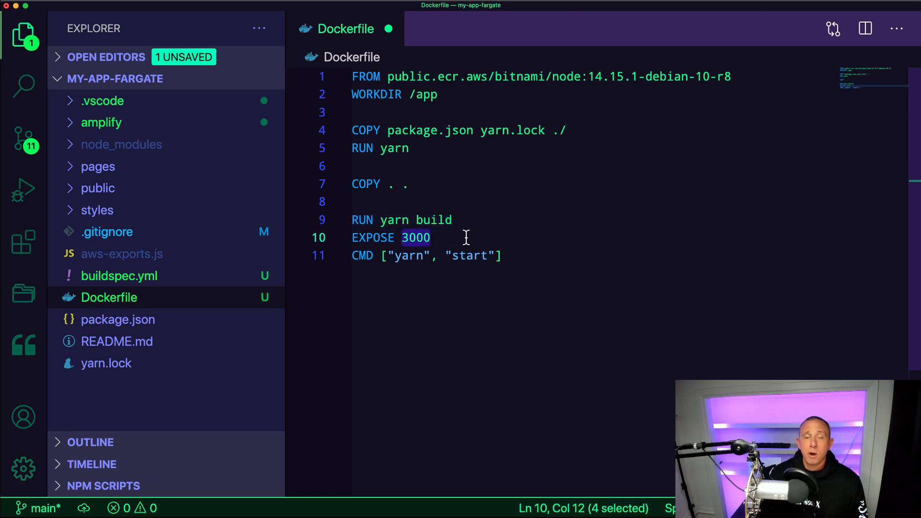
click(502, 255)
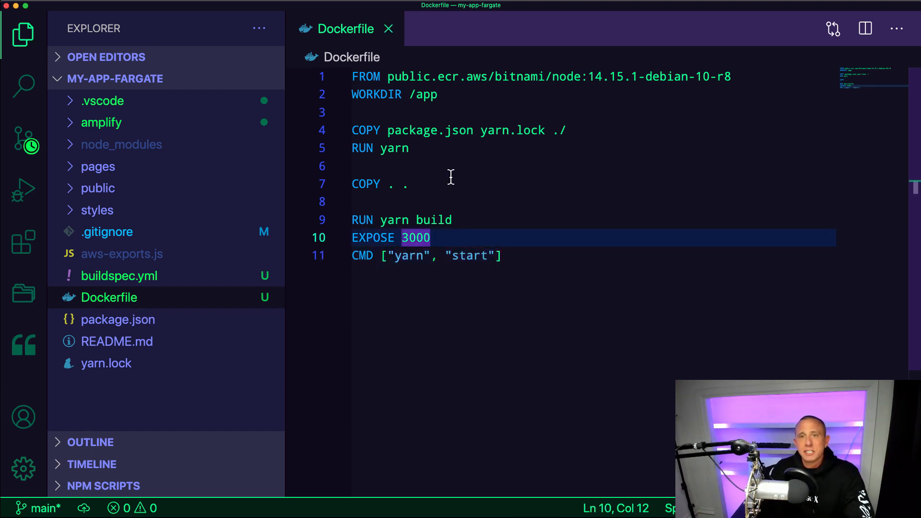
click(388, 28)
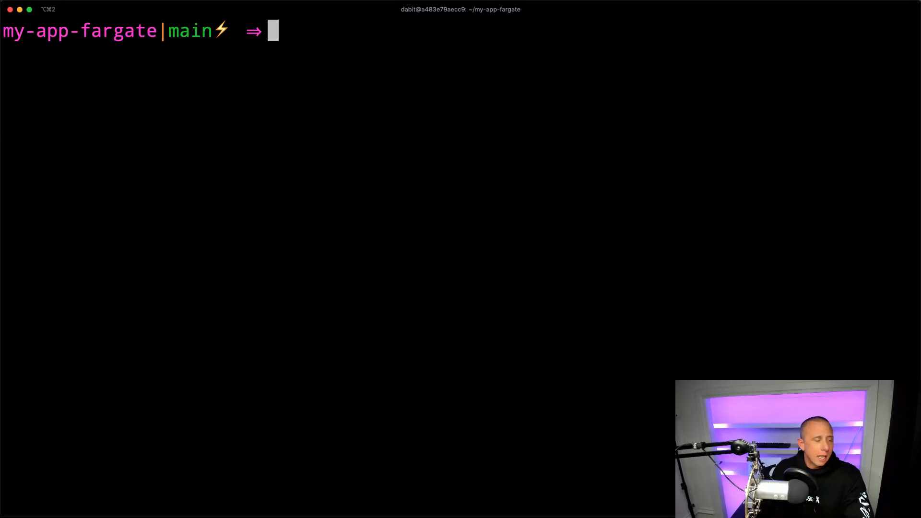
Run 'docker build . -t nextapp' to build the image, then begin the image listing command
text(dock)
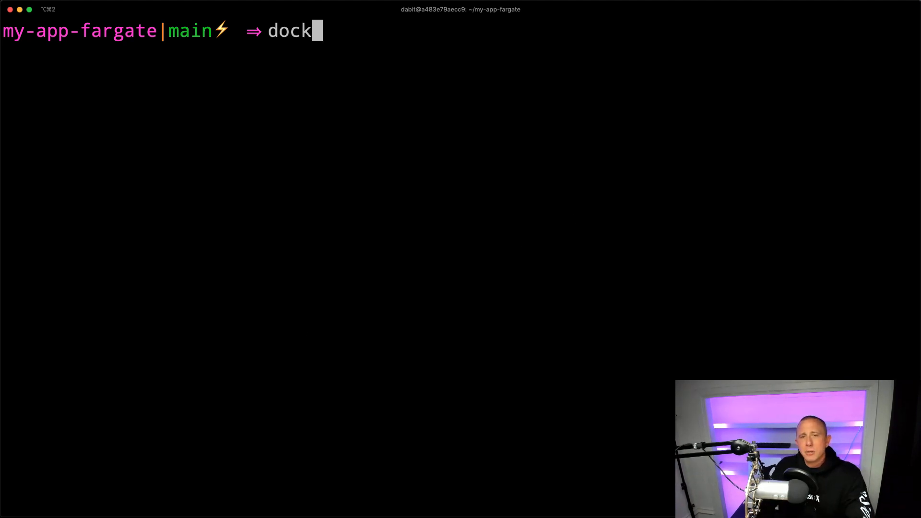
text(er d)
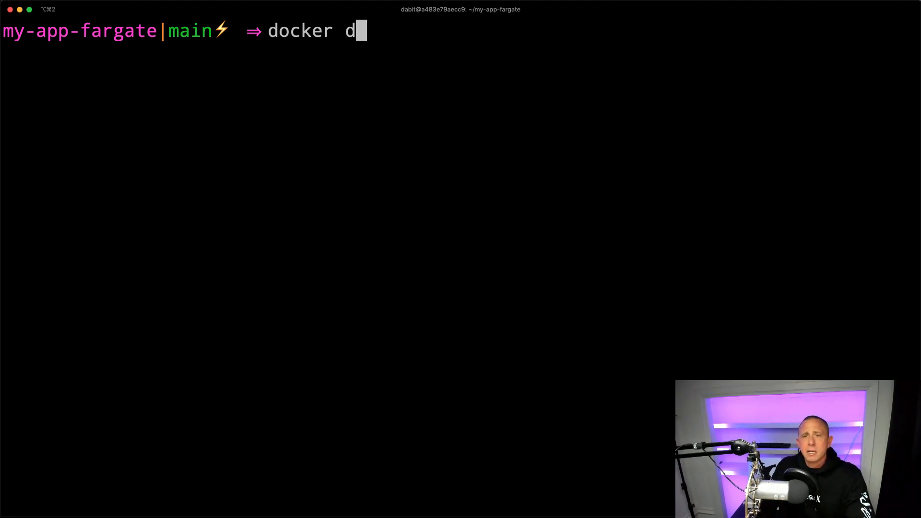
text(build .)
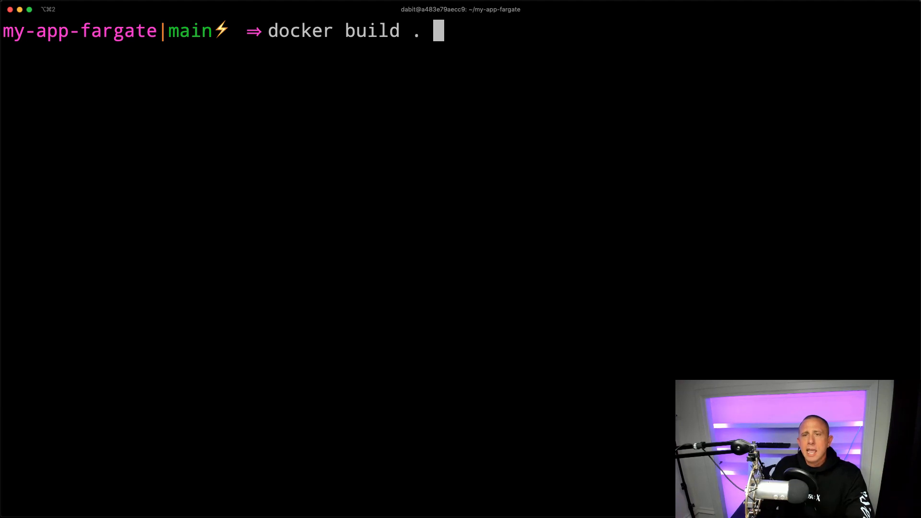
text(-t nextapp)
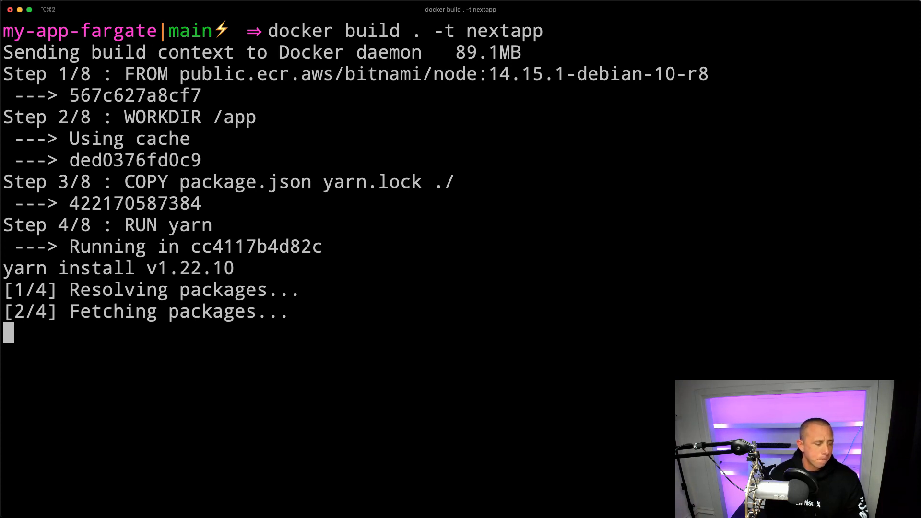
mouse_move(615, 222)
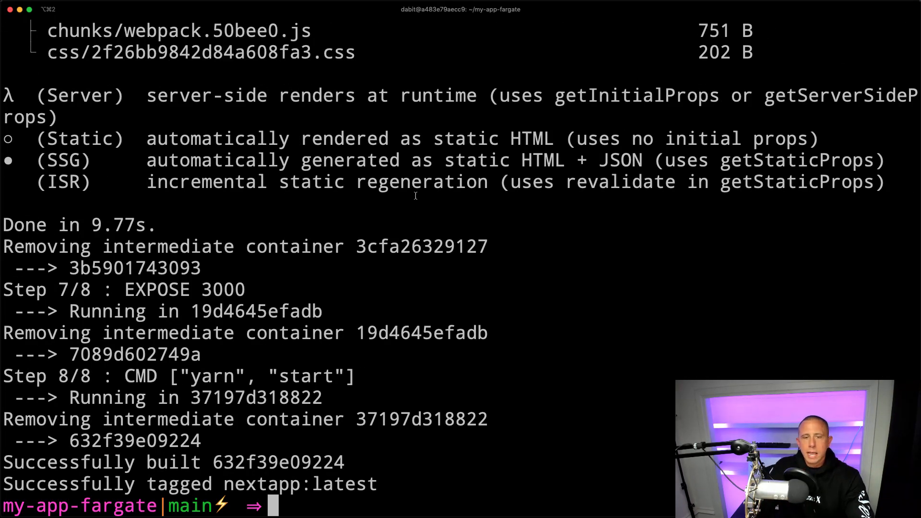
text(docker image ls)
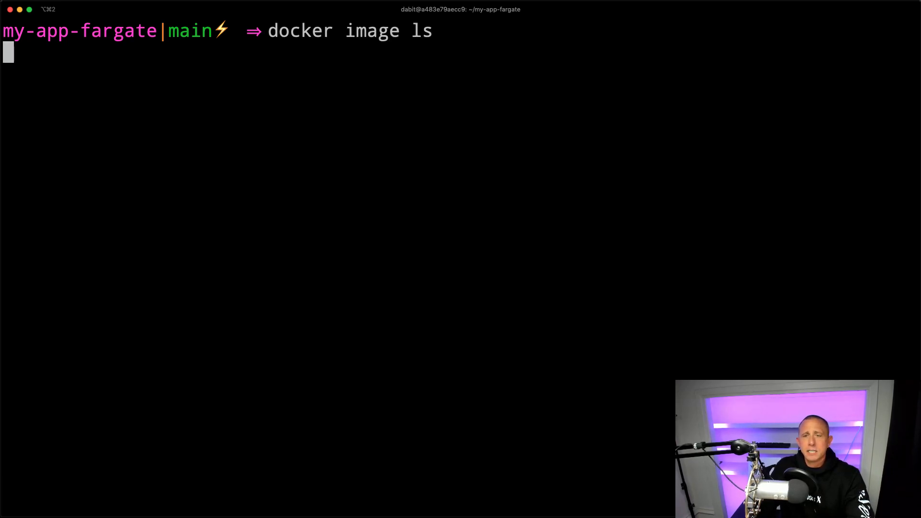
Run 'docker image ls' to list the local images including nextapp
key(Return)
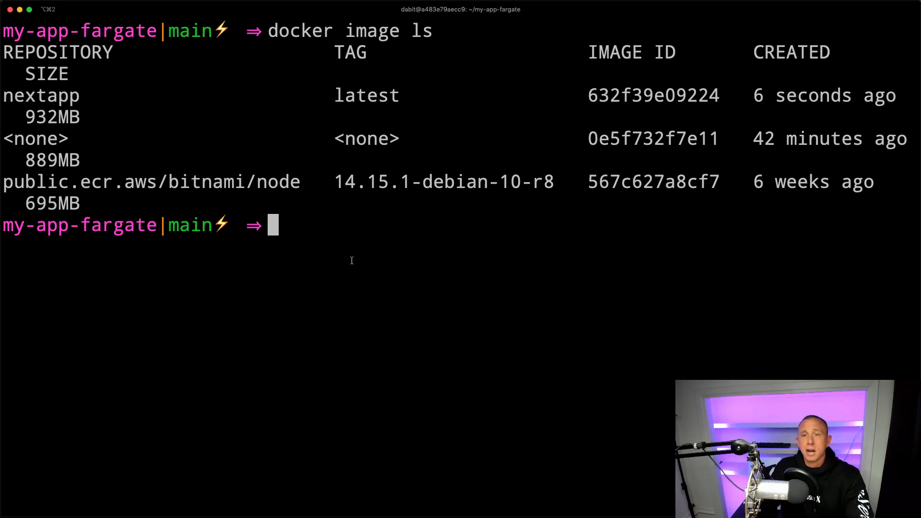
Run 'docker run -it -p 8080:3000 nextapp' to start the container, then move to the browser
text(docker ru)
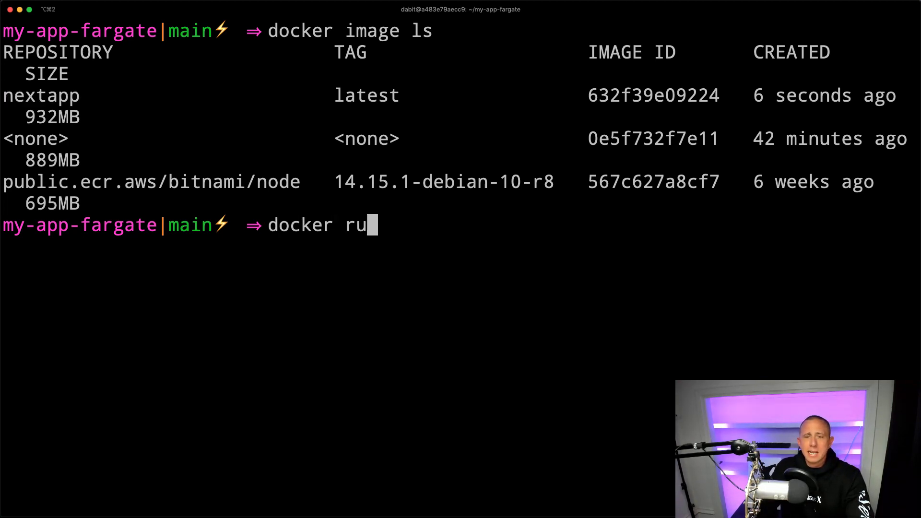
text(n -it)
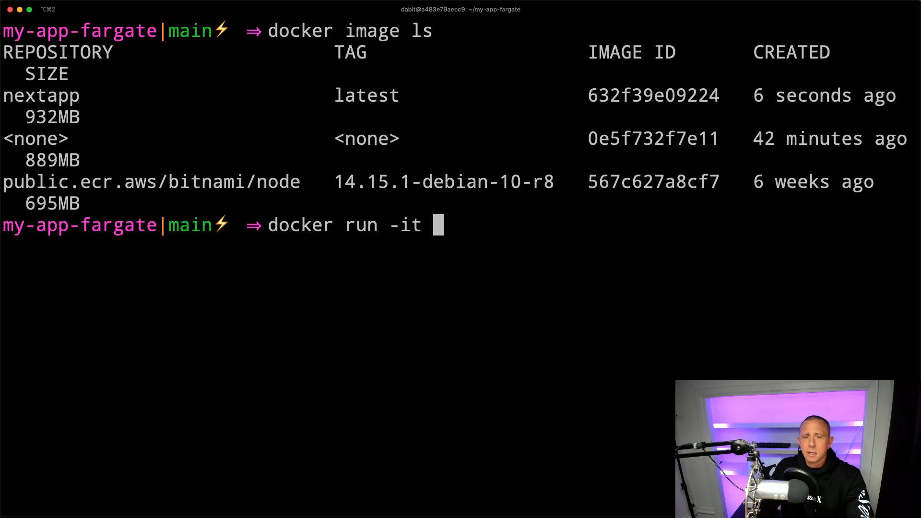
text(-p)
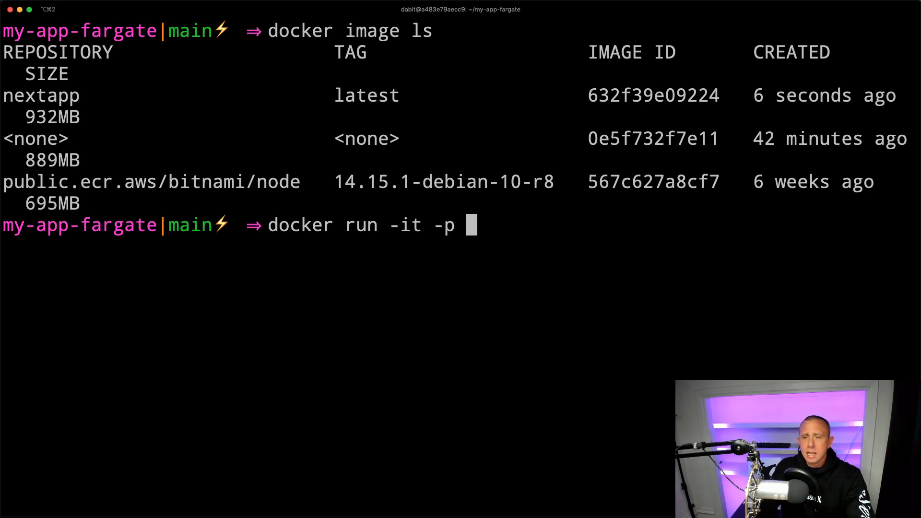
text(8080:300)
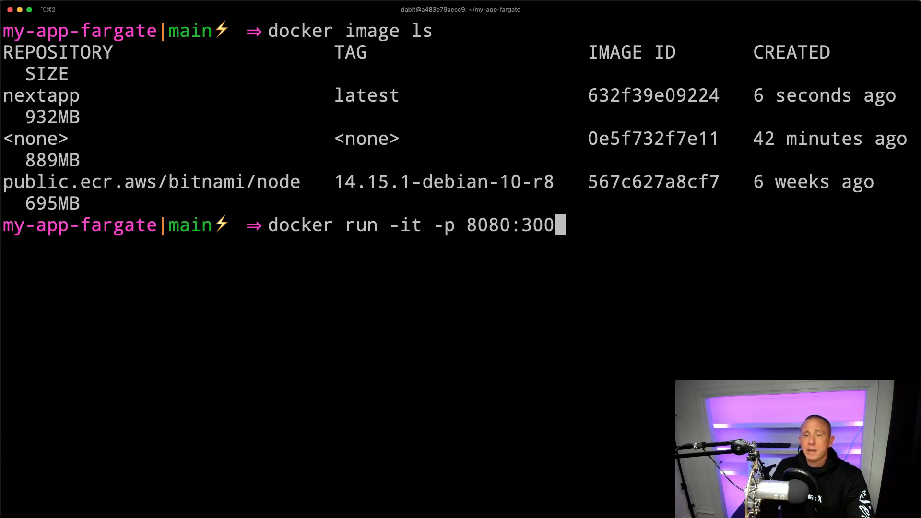
text(0)
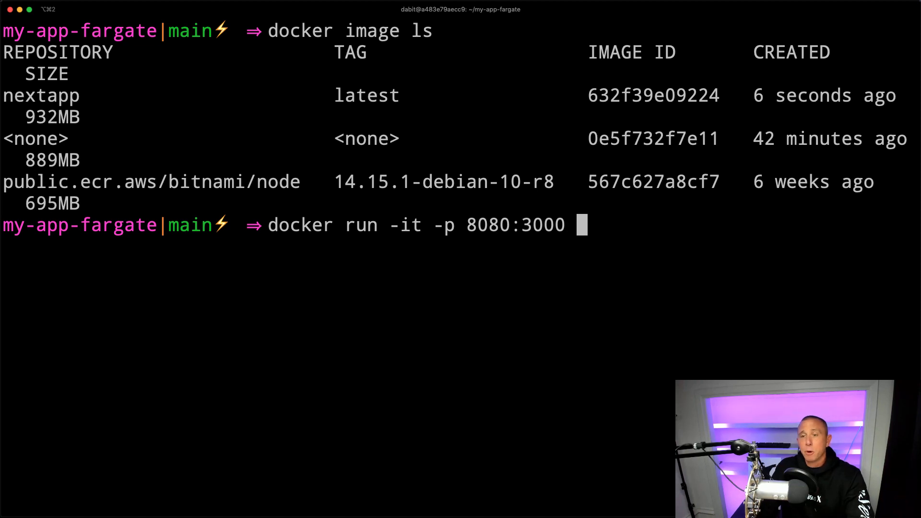
text(nextapp)
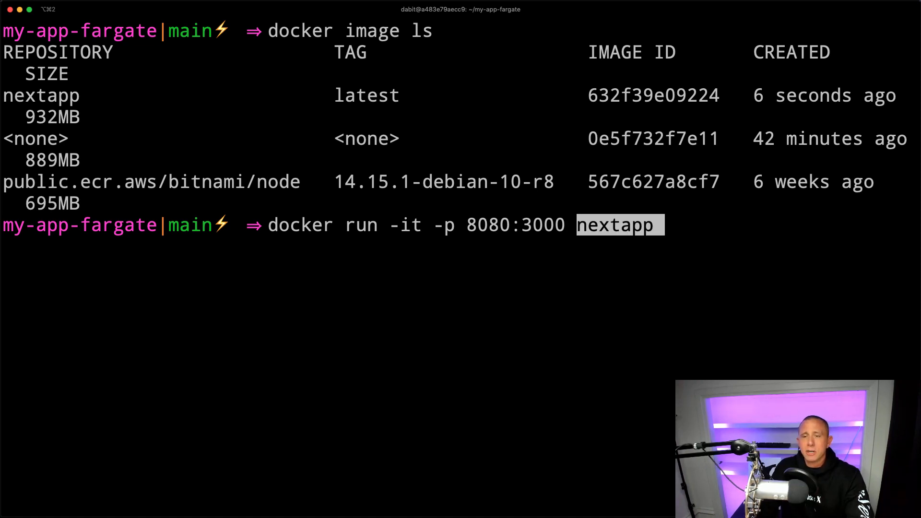
key(Return)
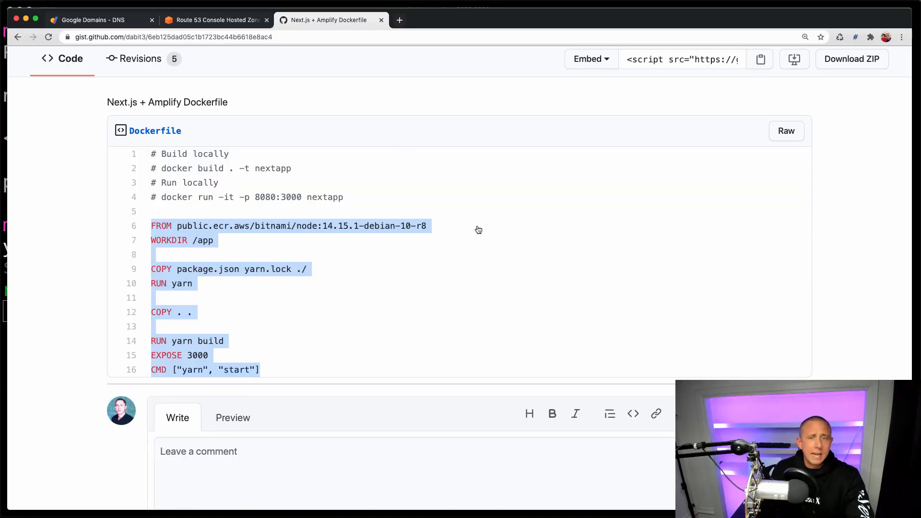
click(399, 19)
text(o)
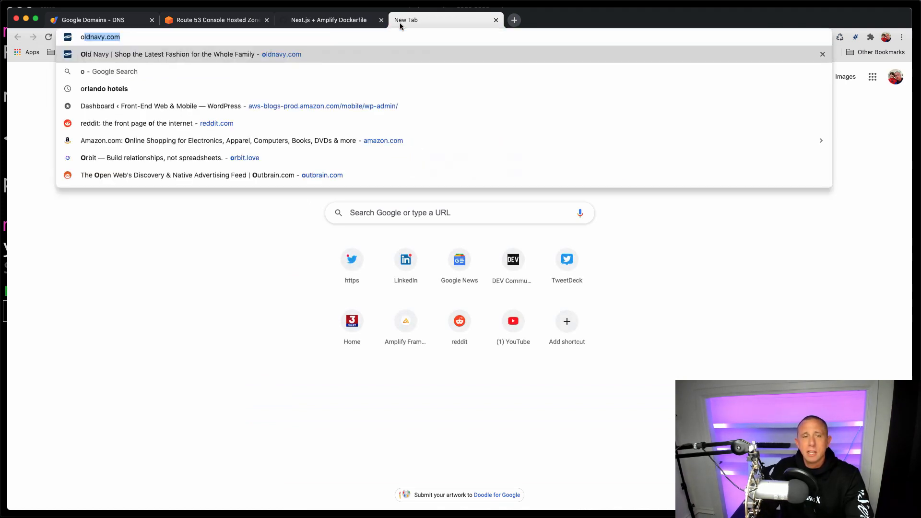
Load localhost:3000 in the new Chrome tab to view the running app
text(localhost:3000)
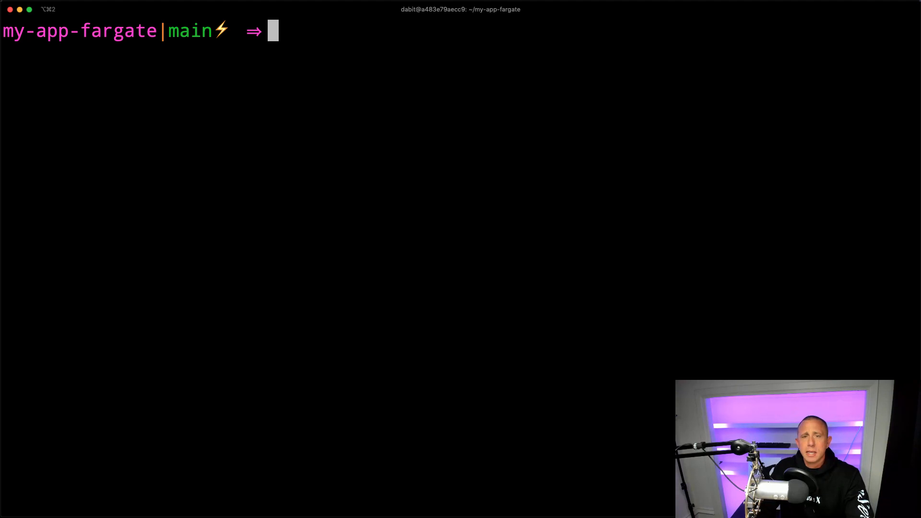
Run 'amplify publish' and answer Y to create the ElasticContainer hosting in dev
text(amplify)
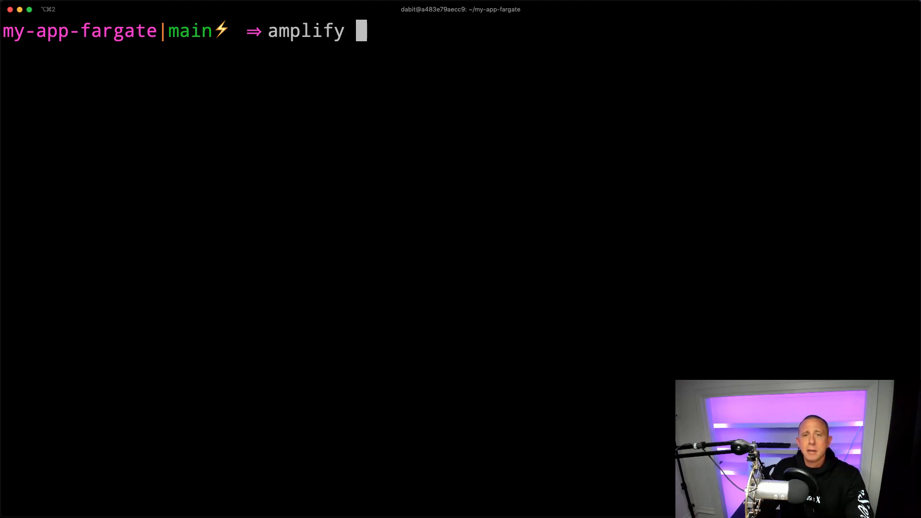
text(publish)
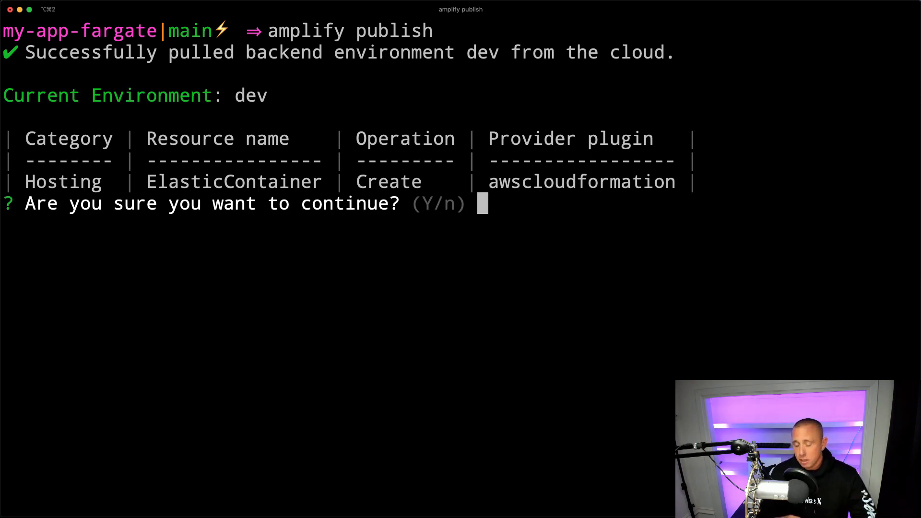
text(Y)
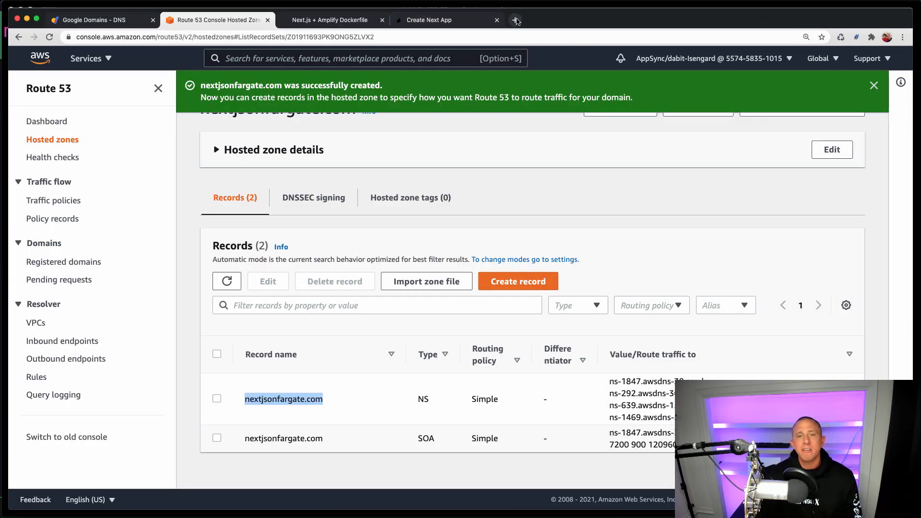
In a new console tab, search codepipeline and open the amplify-myappfargate deployment pipeline
click(516, 19)
text(c)
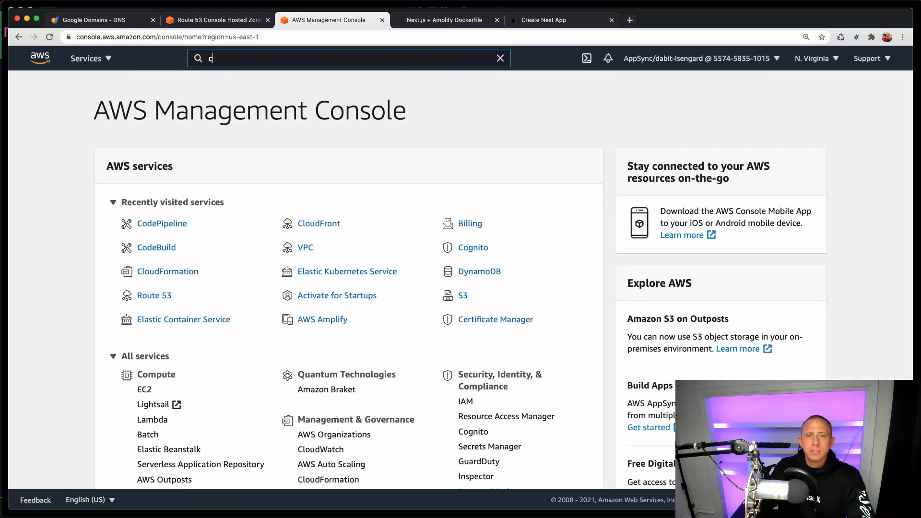
text(odepipeline)
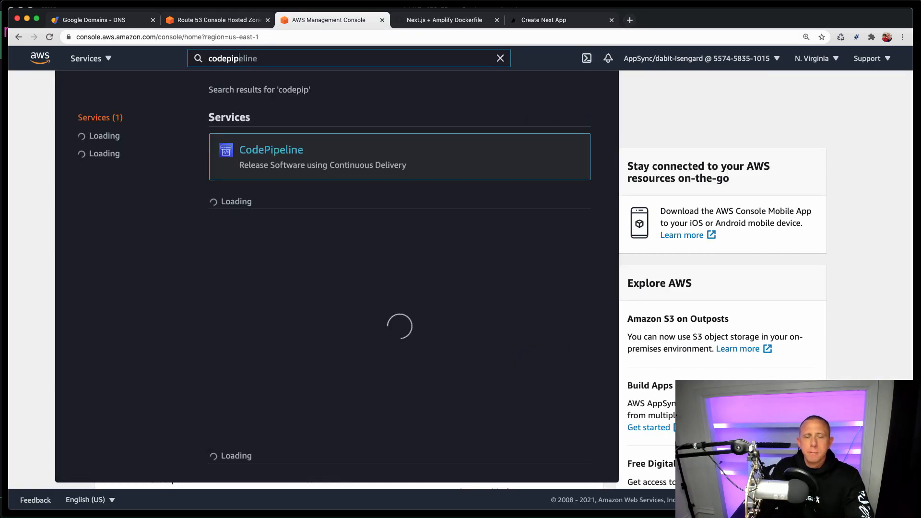
click(270, 150)
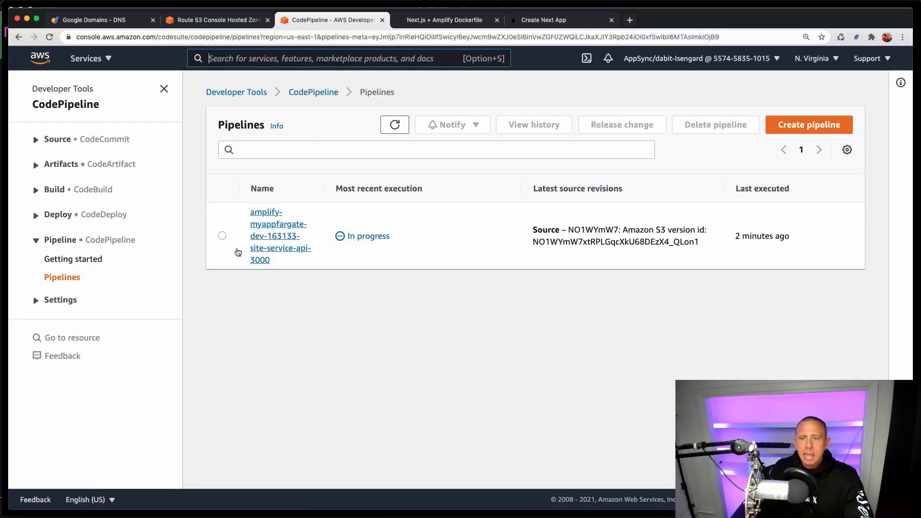
mouse_move(273, 229)
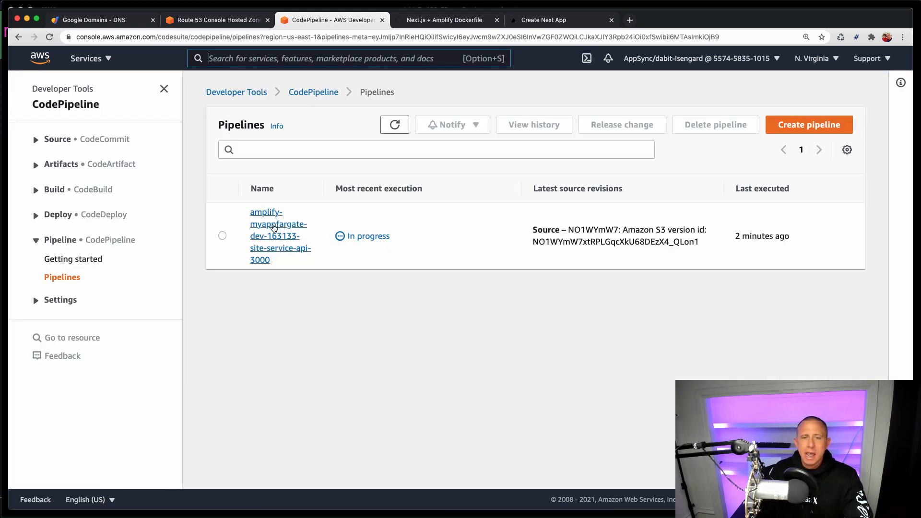
click(278, 236)
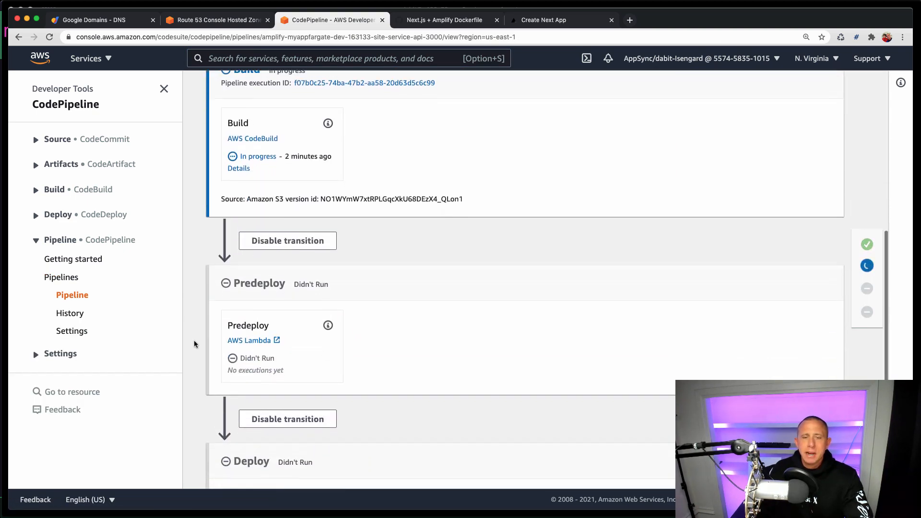
Check Source succeeded and Build in progress, then expand Build to the CodeBuild pages
scroll(up, 3)
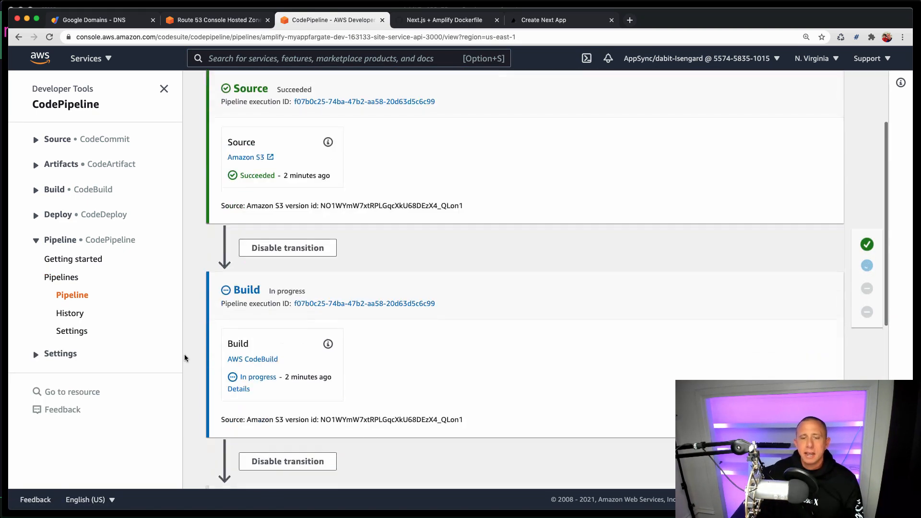
click(35, 189)
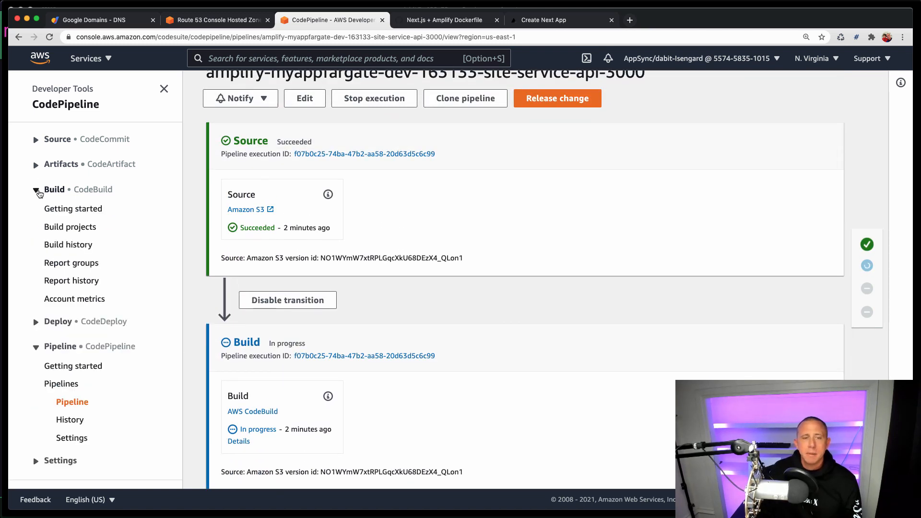
click(73, 209)
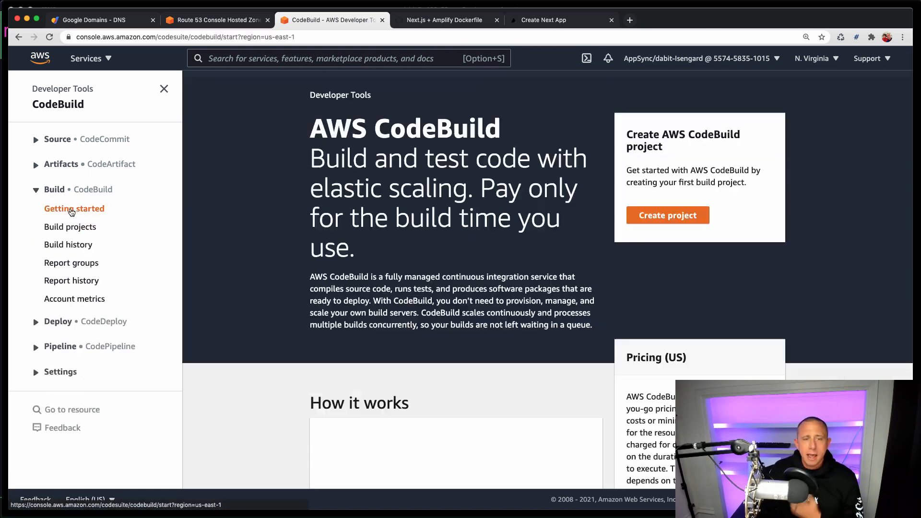
Review the succeeded build's log of images pushed to ECR, then return to Build projects
click(70, 227)
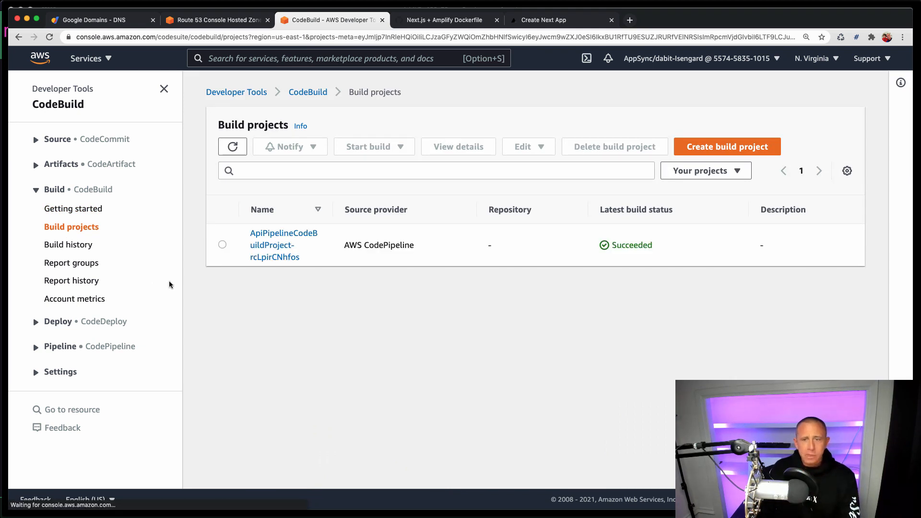
click(284, 245)
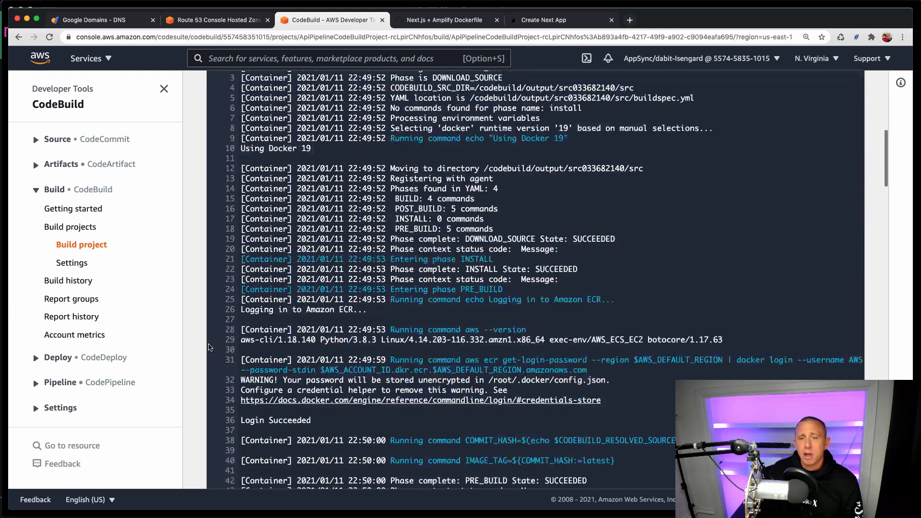
scroll(down, 3)
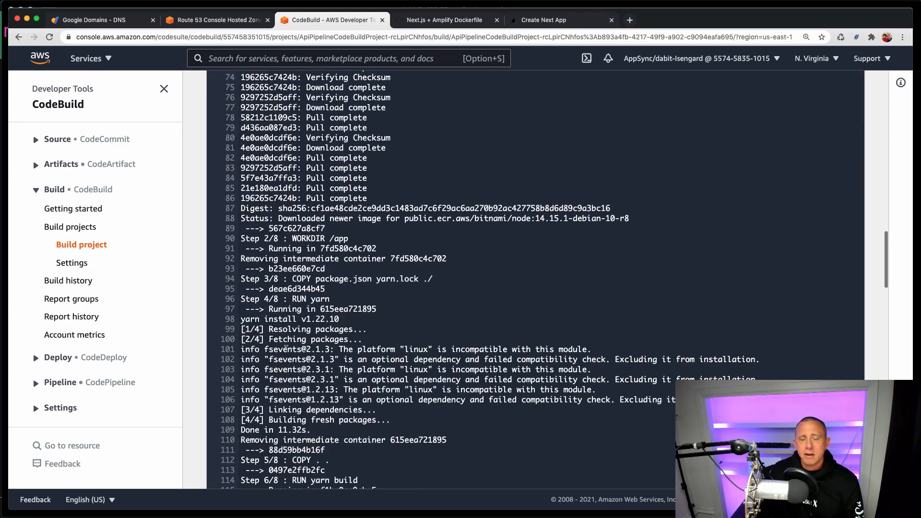
scroll(down, 3)
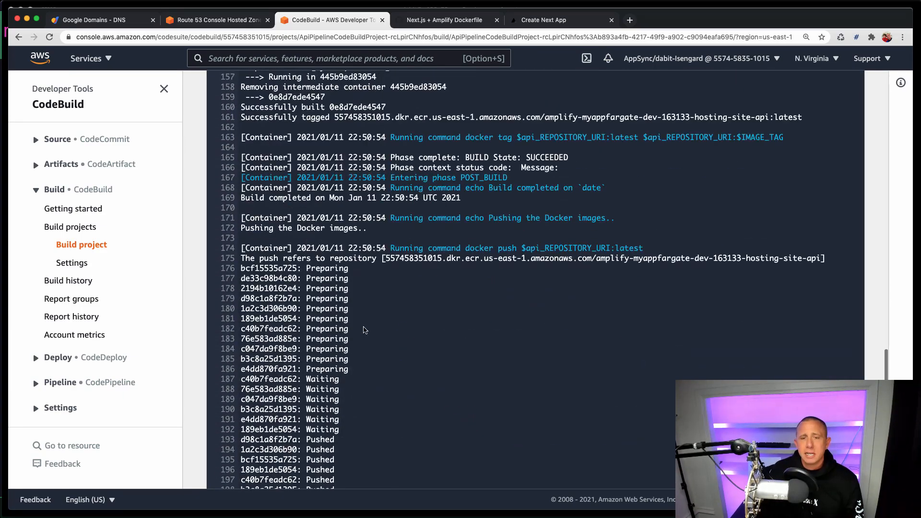
scroll(down, 3)
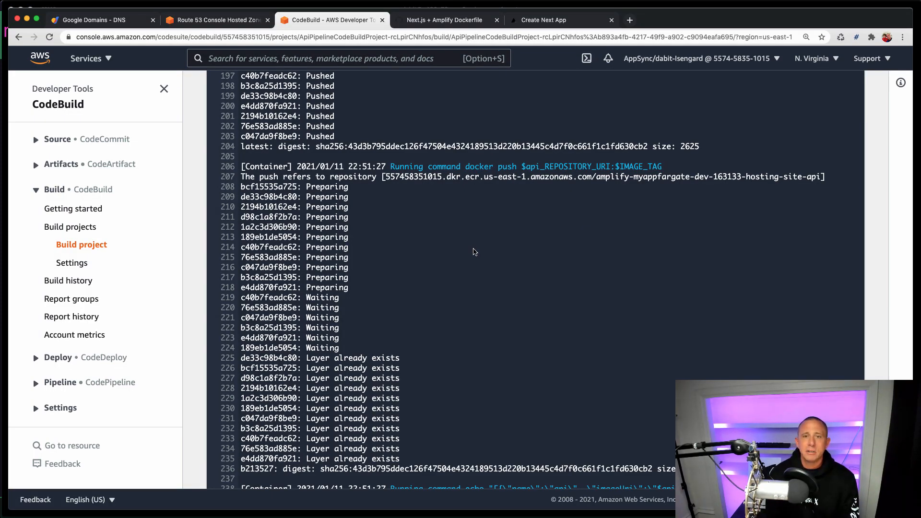
scroll(up, 3)
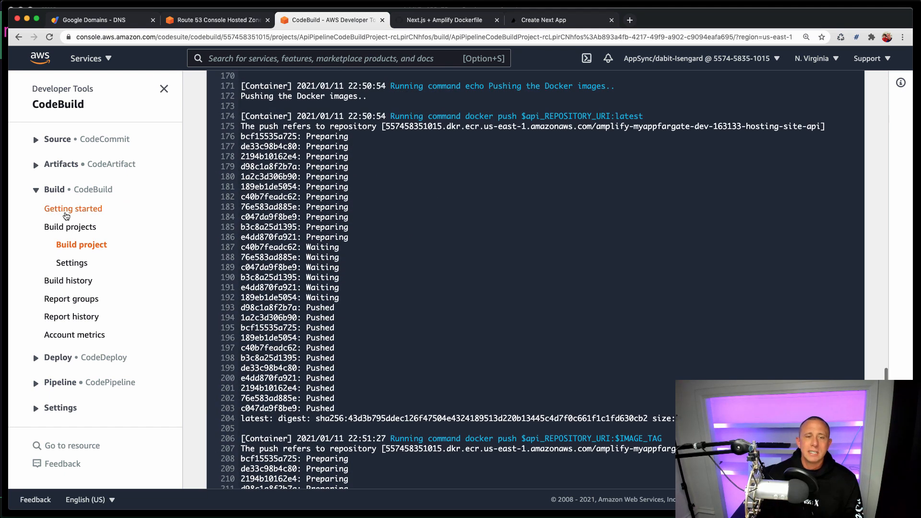
click(70, 226)
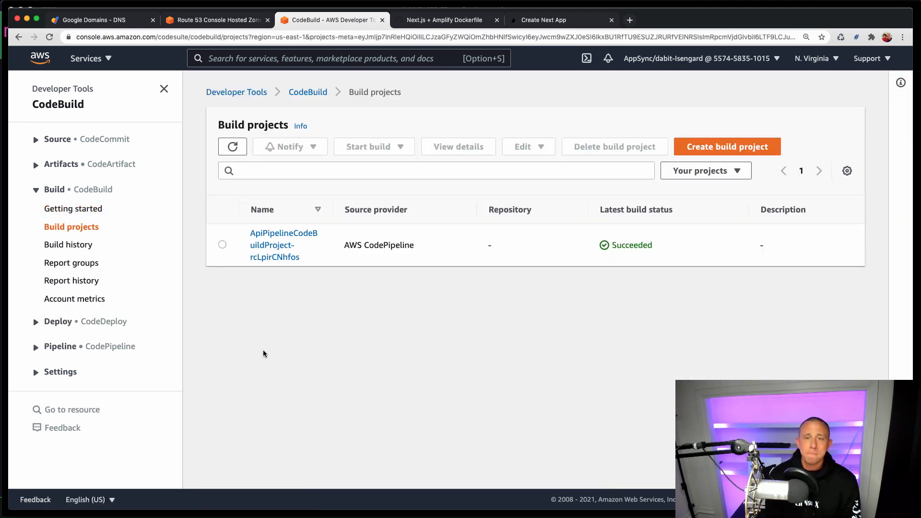
mouse_move(25, 338)
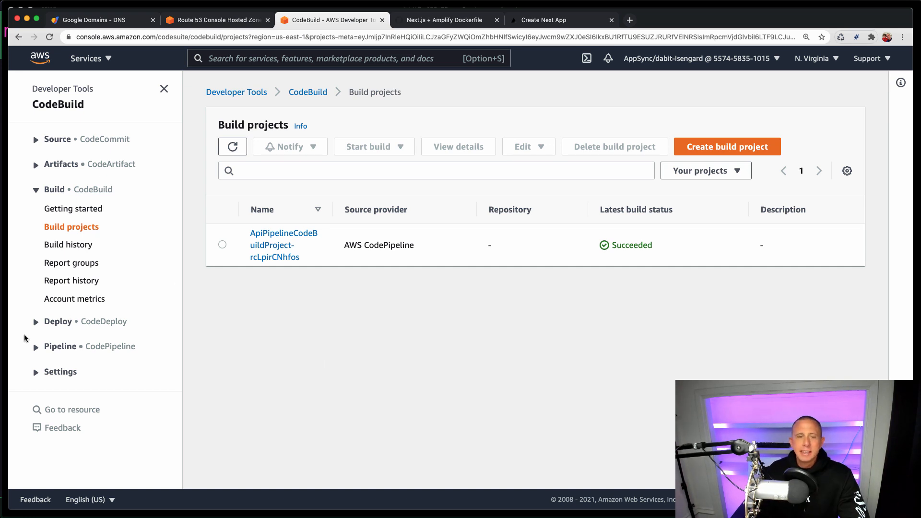
From Pipelines, open amplify-myappfargate and confirm every stage through Deploy succeeded
click(61, 346)
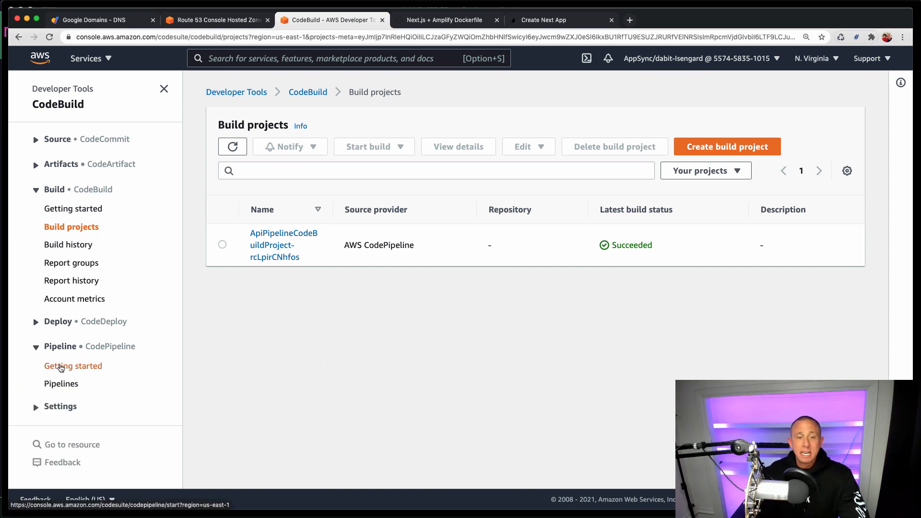
click(61, 383)
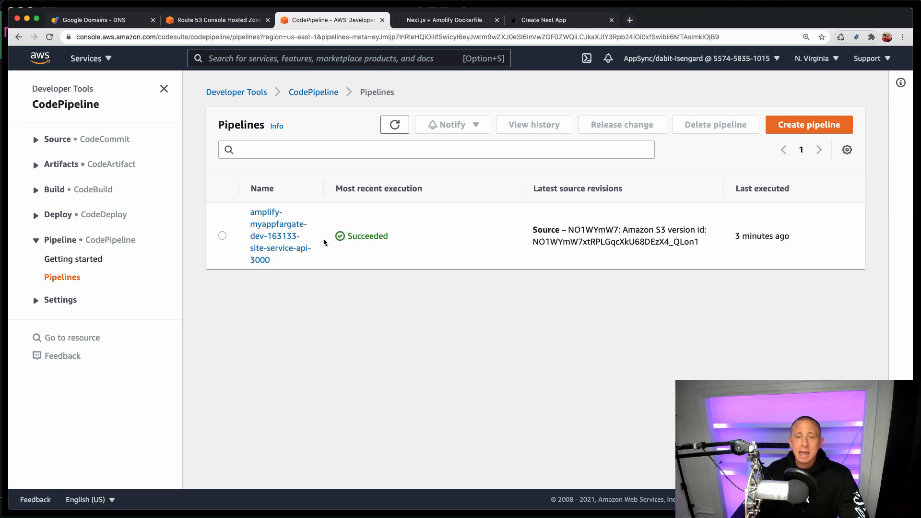
mouse_move(398, 236)
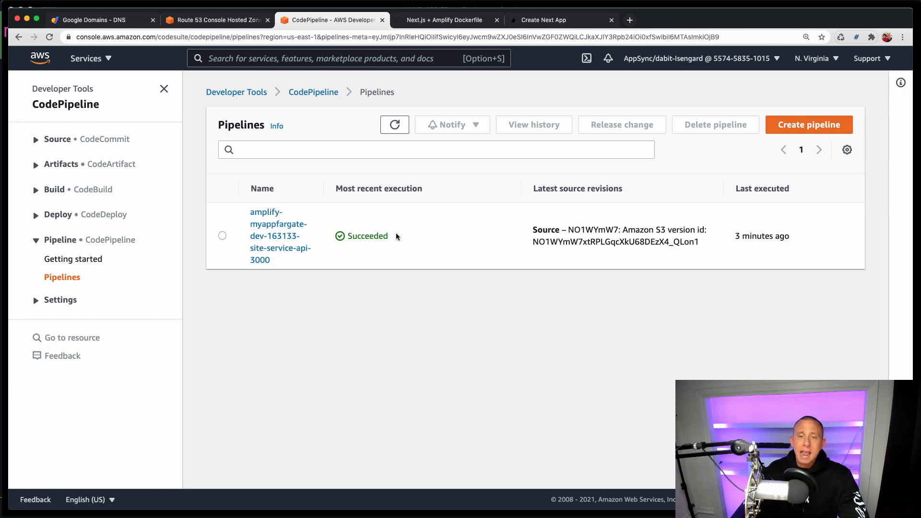
mouse_move(289, 224)
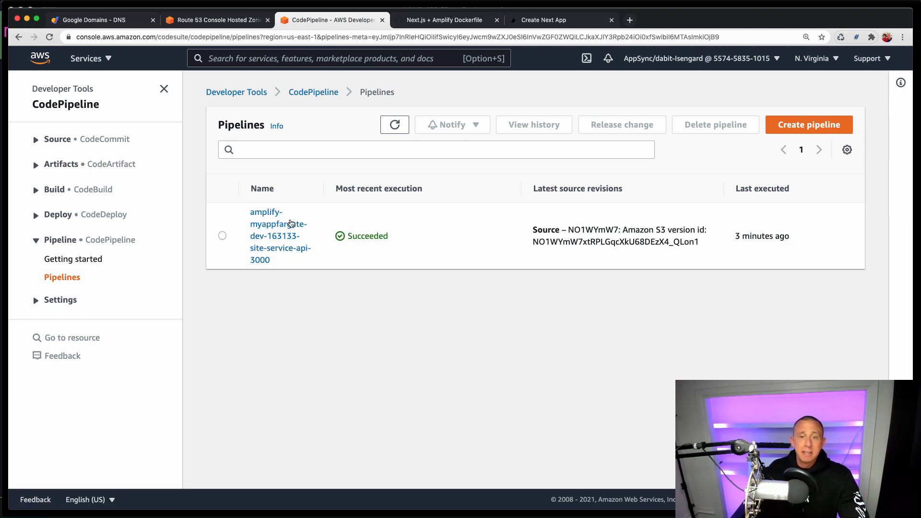
click(278, 236)
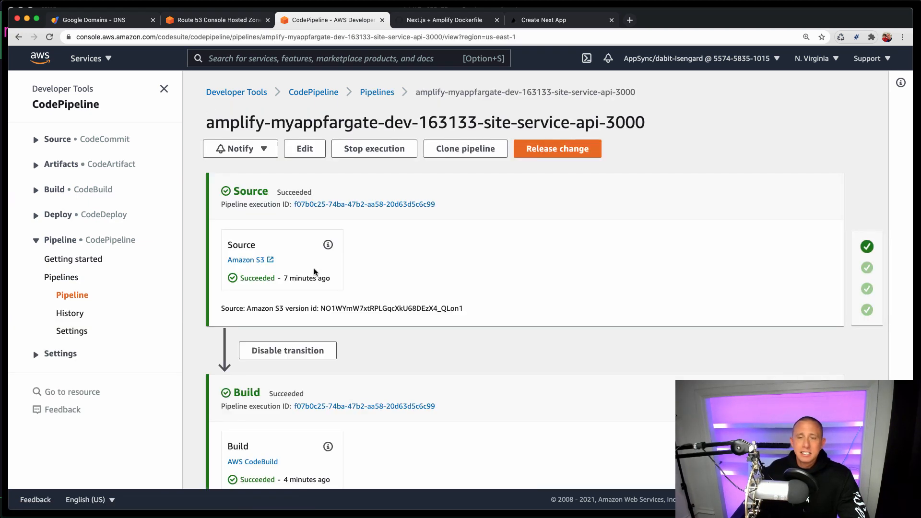
scroll(down, 3)
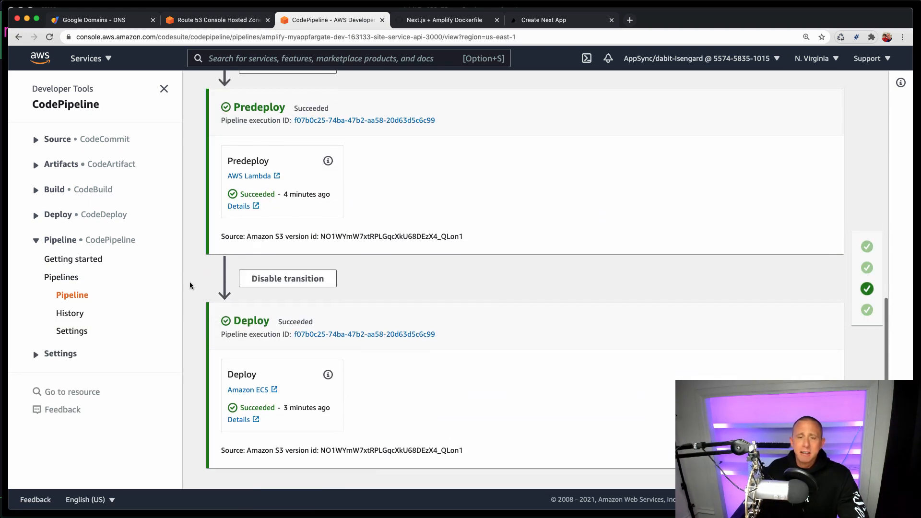
scroll(up, 3)
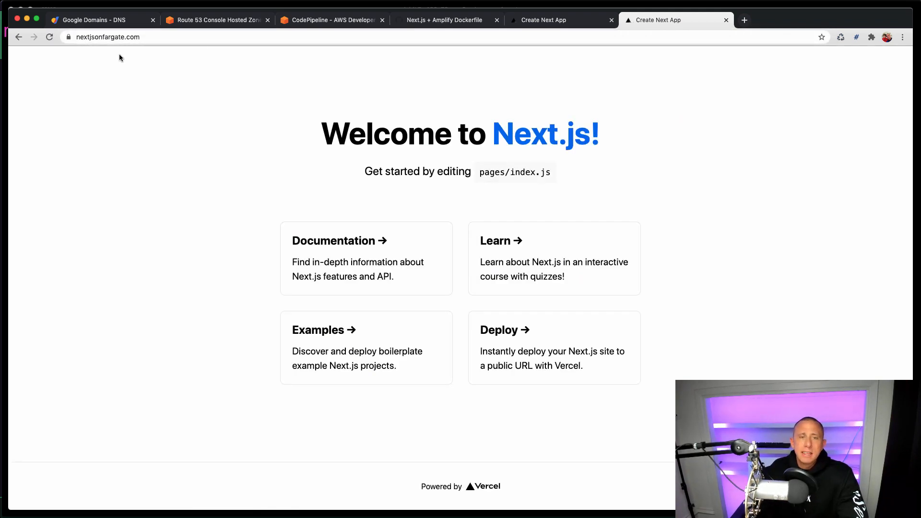
mouse_move(181, 151)
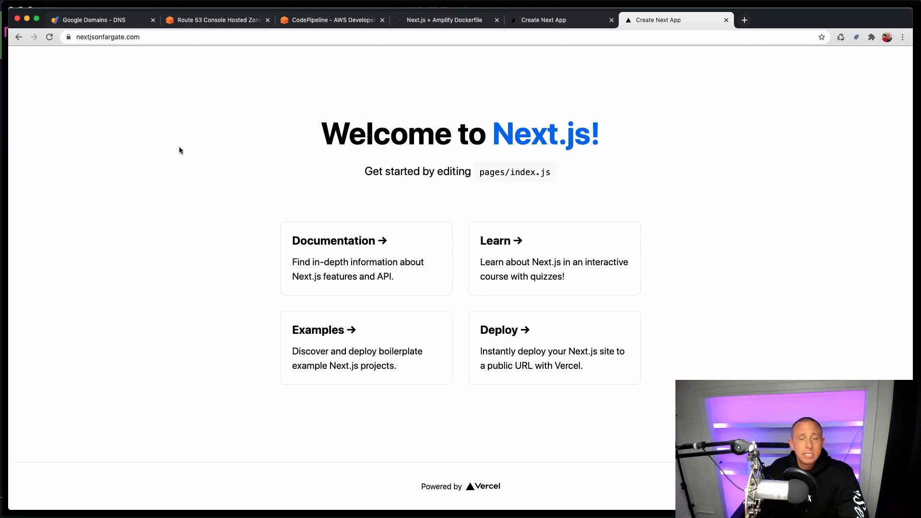
mouse_move(173, 197)
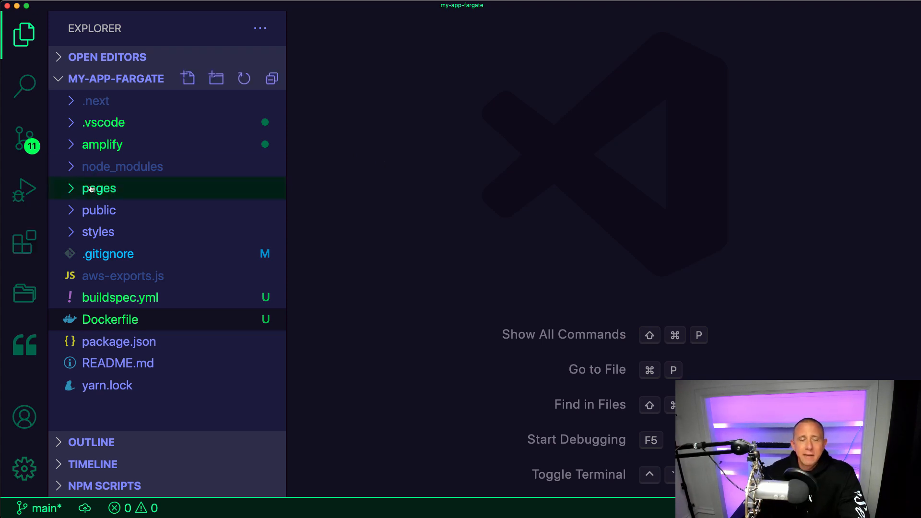
In pages/index.js, change the h1 heading to read 'Next.js Version 2'
click(99, 188)
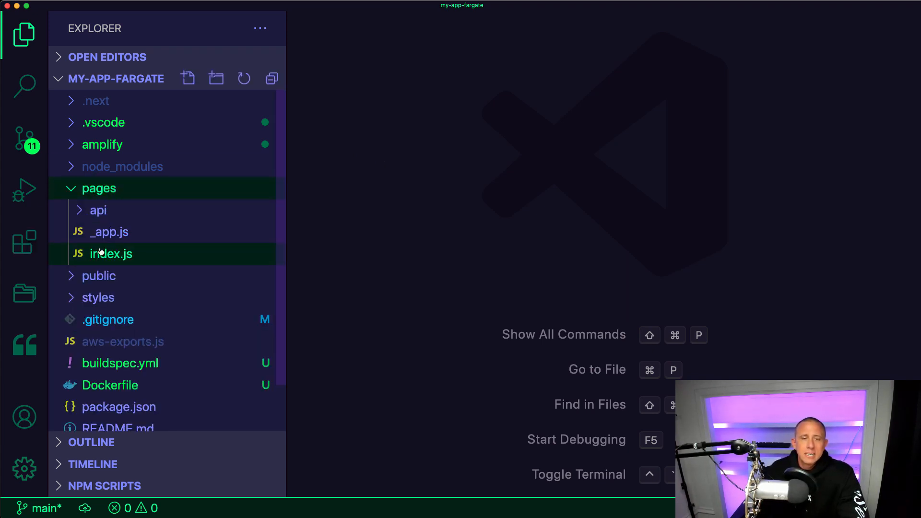
click(112, 253)
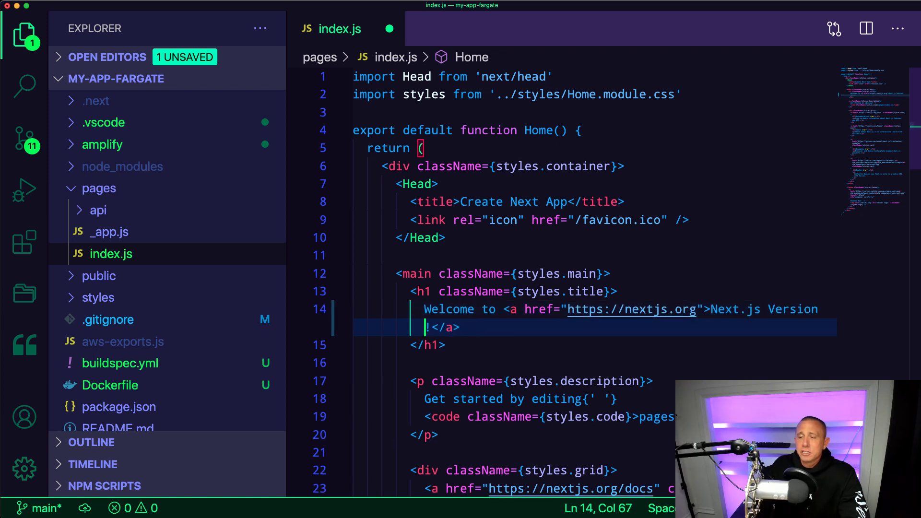
text(2)
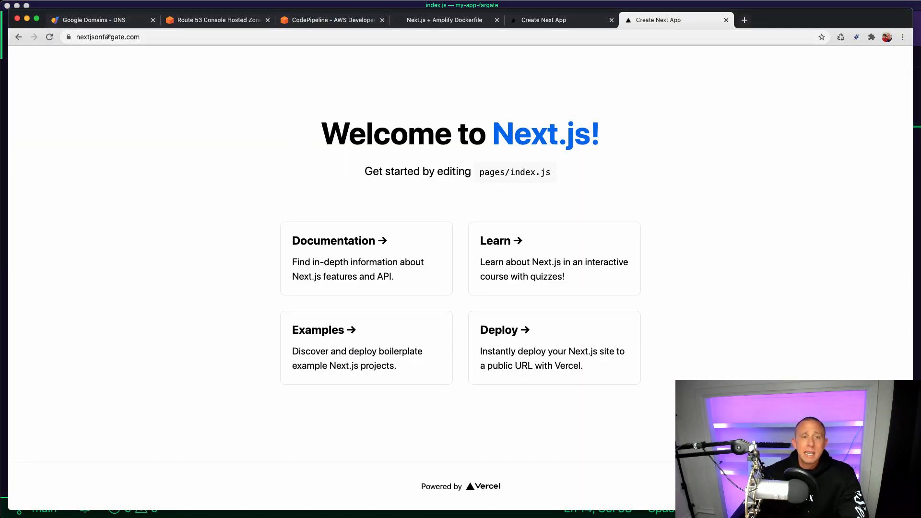
mouse_move(238, 213)
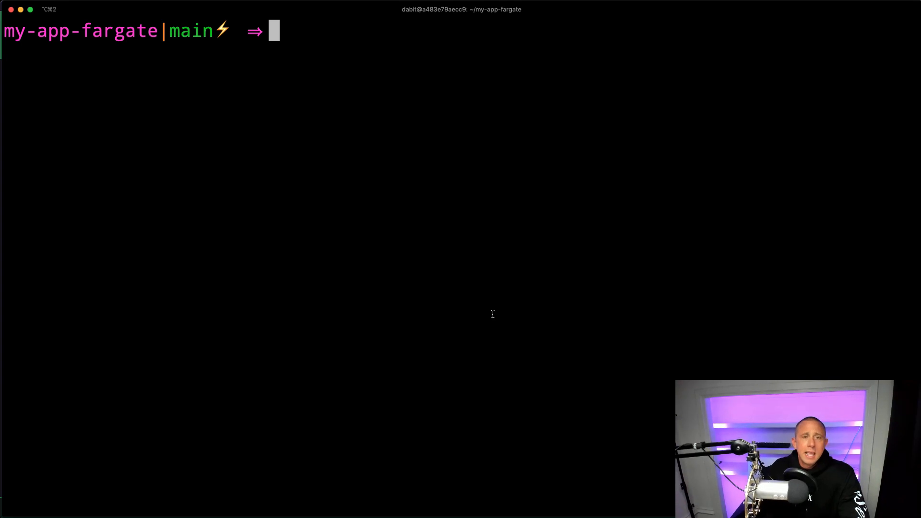
Run 'amplify publish' to deploy the updated my-app-fargate project to AWS
text(mp)
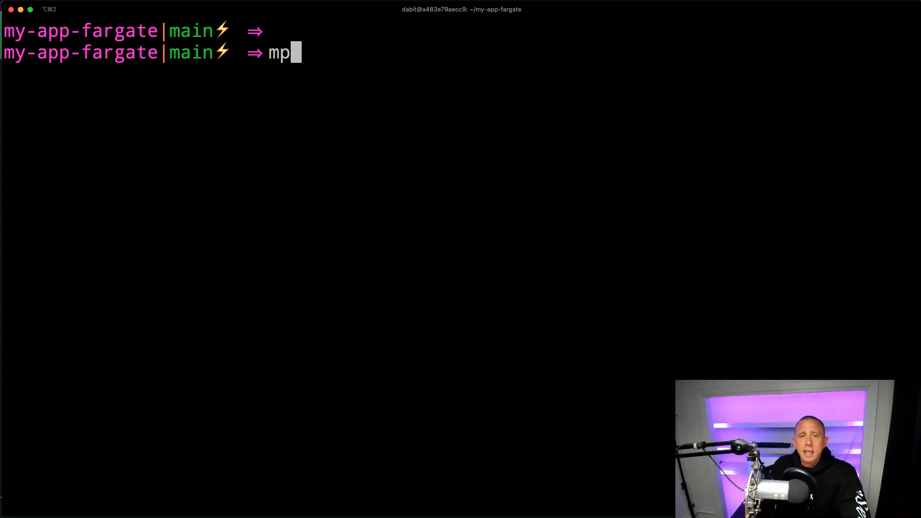
text(lifyC)
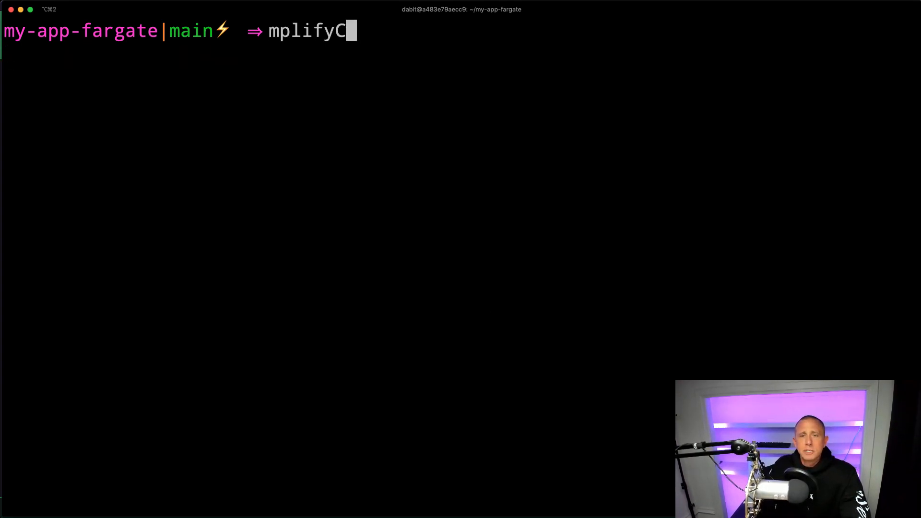
text(amplify publish)
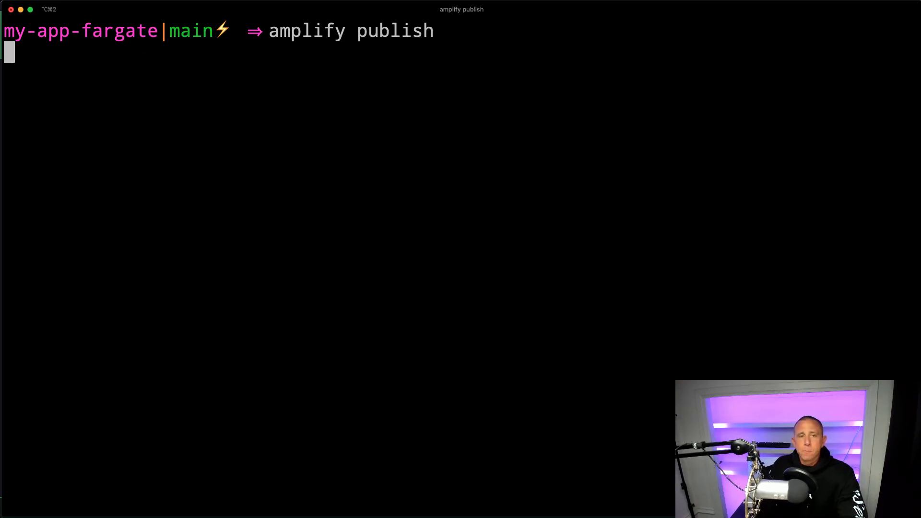
key(Return)
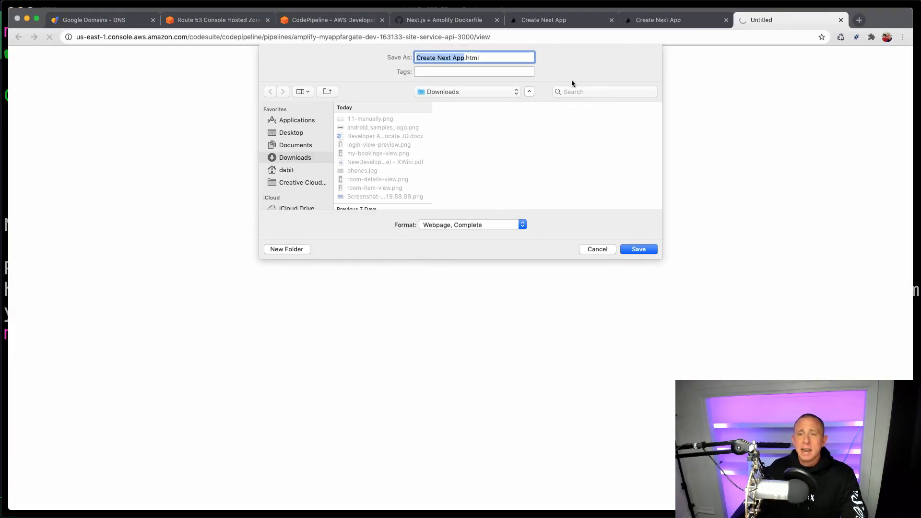
click(596, 250)
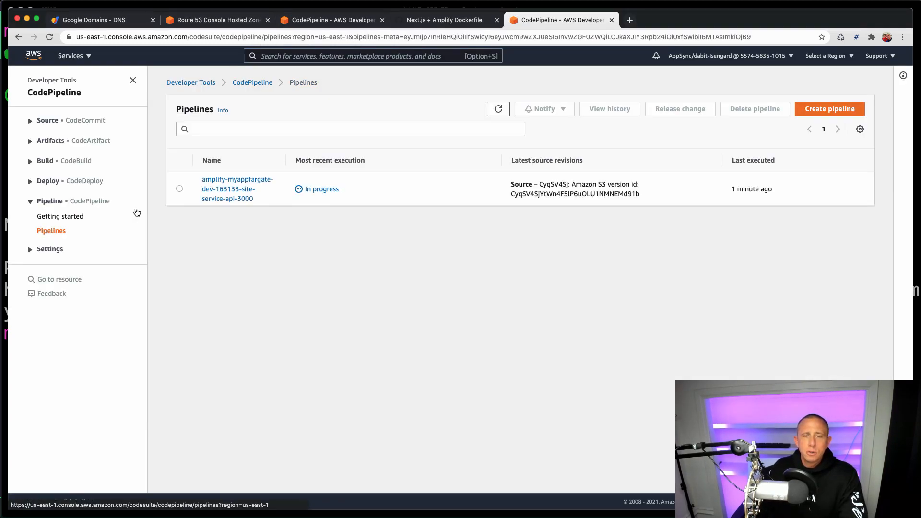
mouse_move(228, 189)
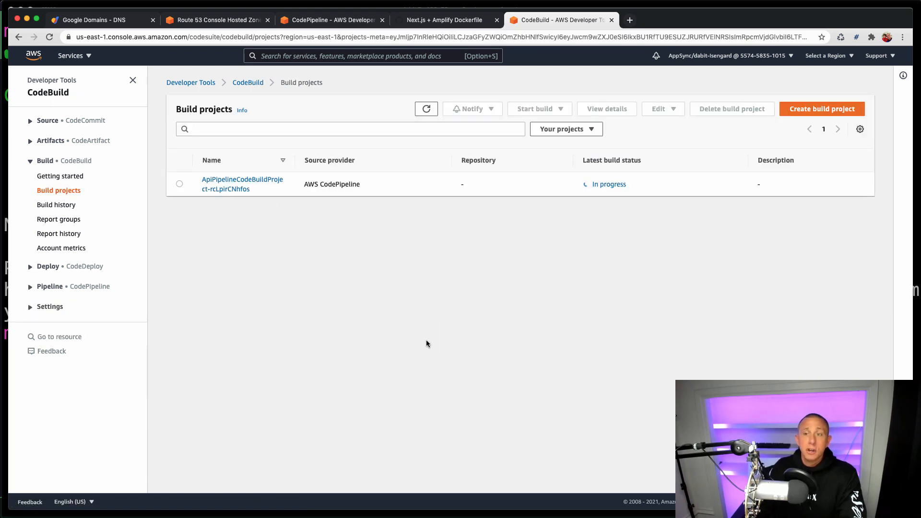
mouse_move(546, 333)
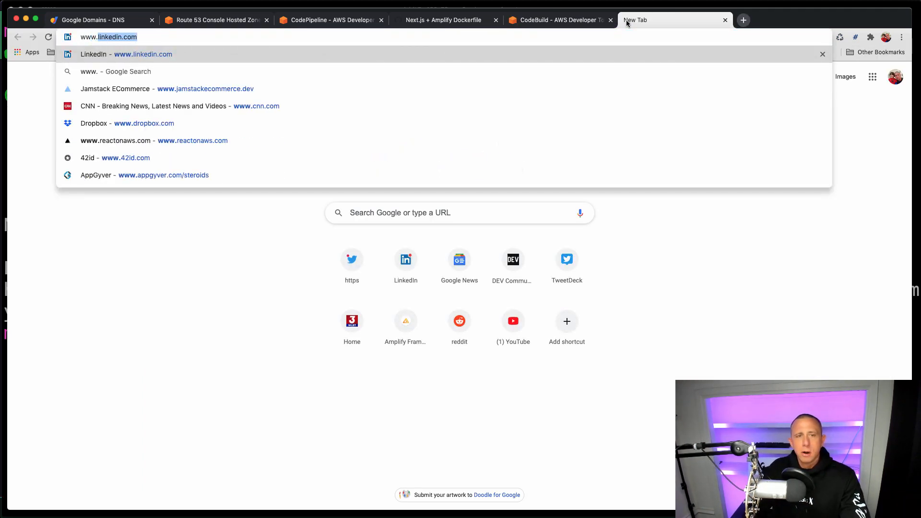
text(www.nextjsonfargate.com)
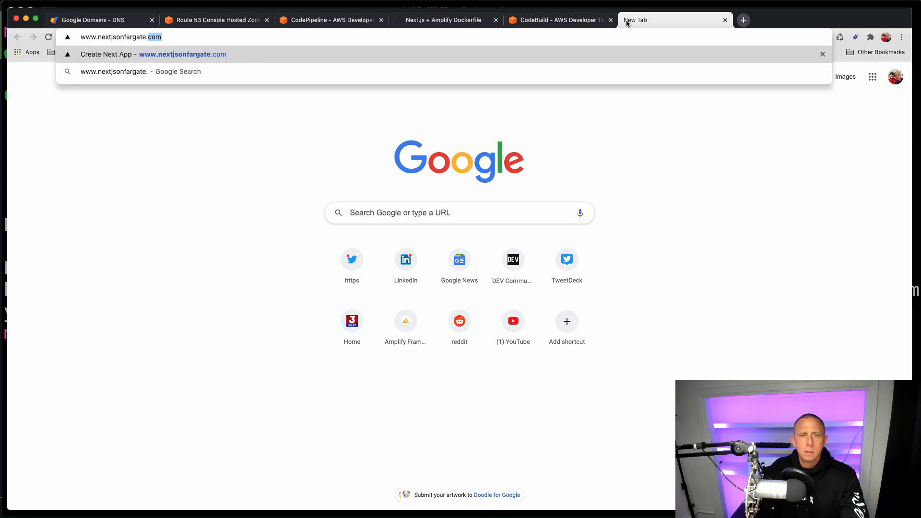